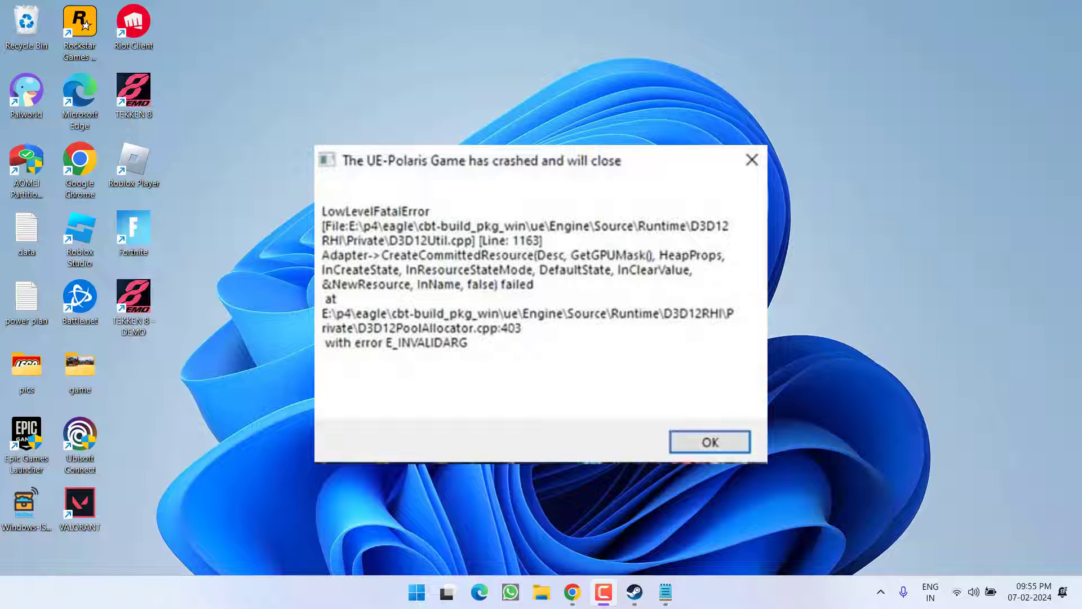
Dismiss the crash error and browse TEKKEN 8 - DEMO's local files from the Steam library
click(708, 442)
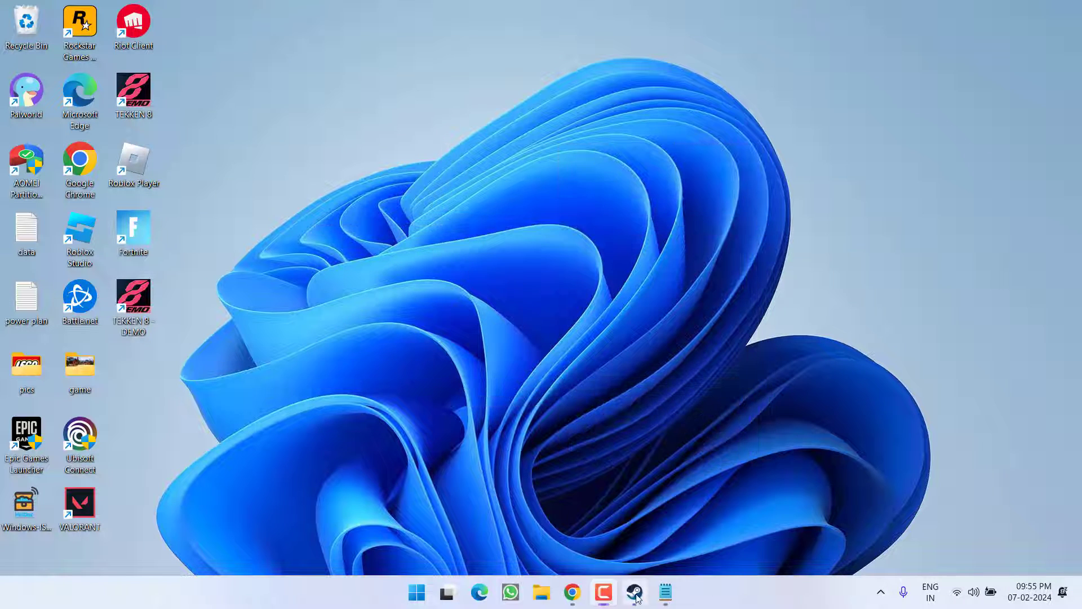
click(633, 592)
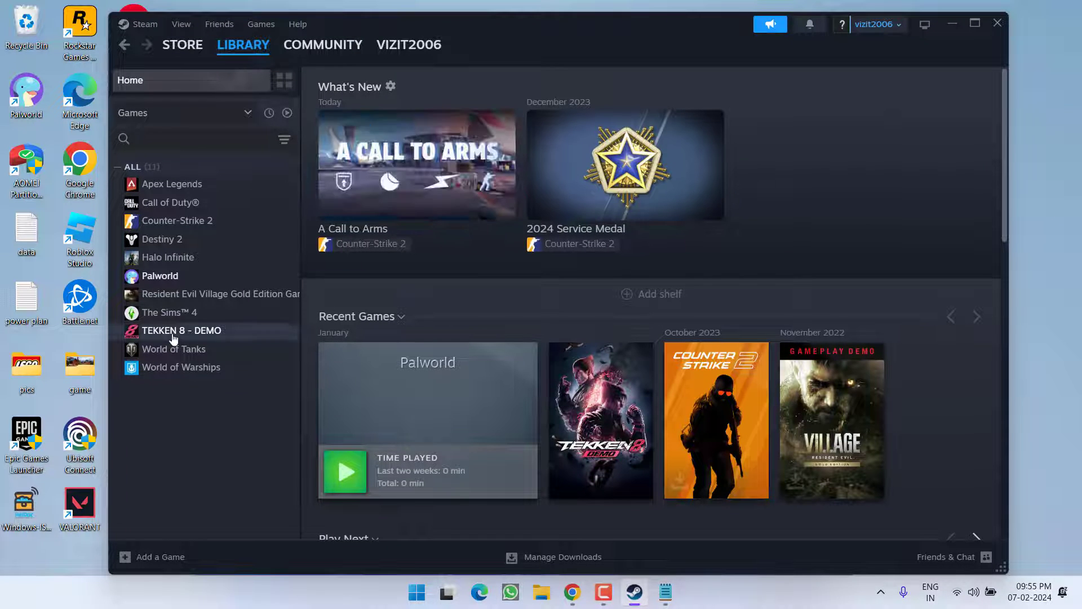
right_click(182, 331)
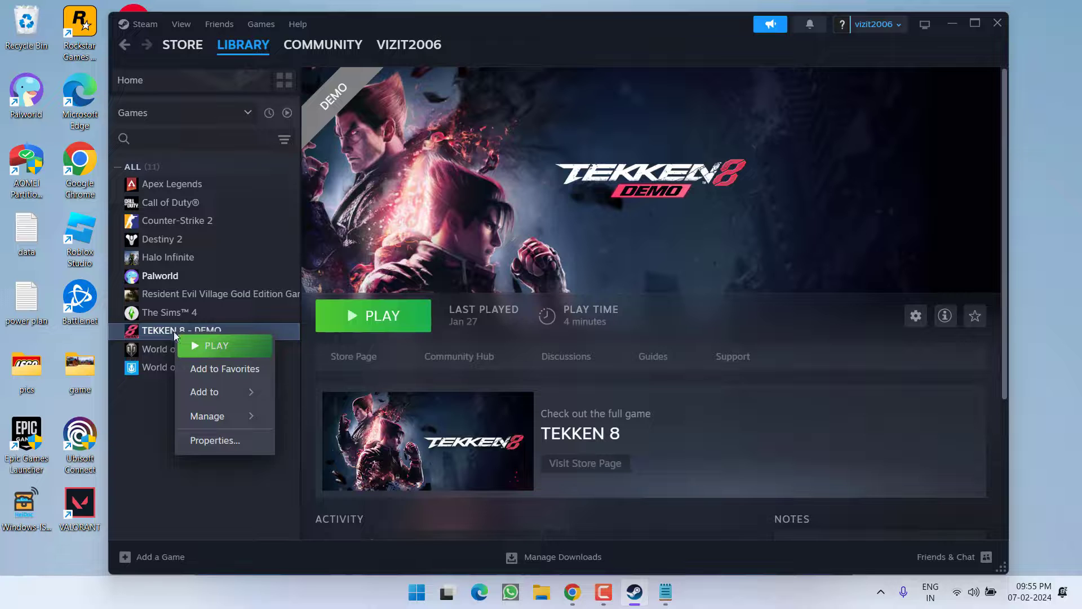
click(207, 416)
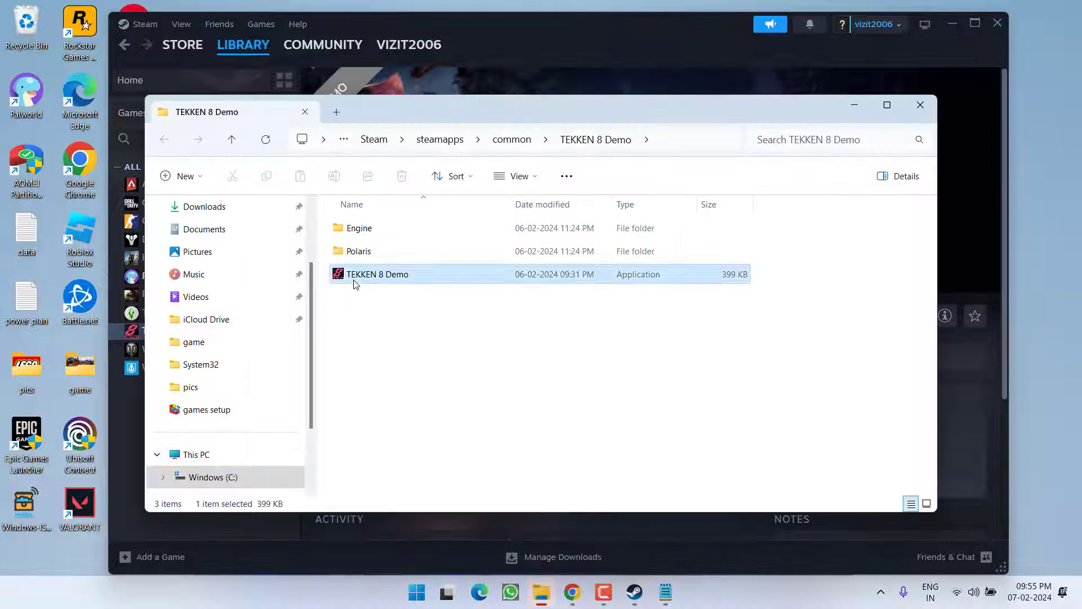
Set TEKKEN 8 Demo.exe to run as administrator in Windows 8 compatibility mode via its Properties
right_click(378, 274)
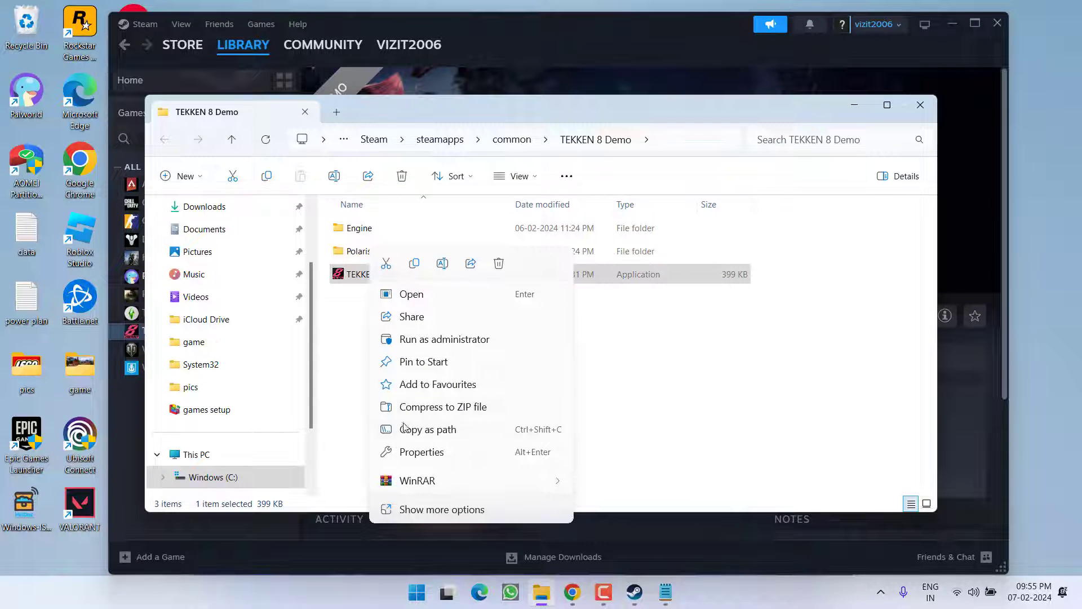
click(420, 451)
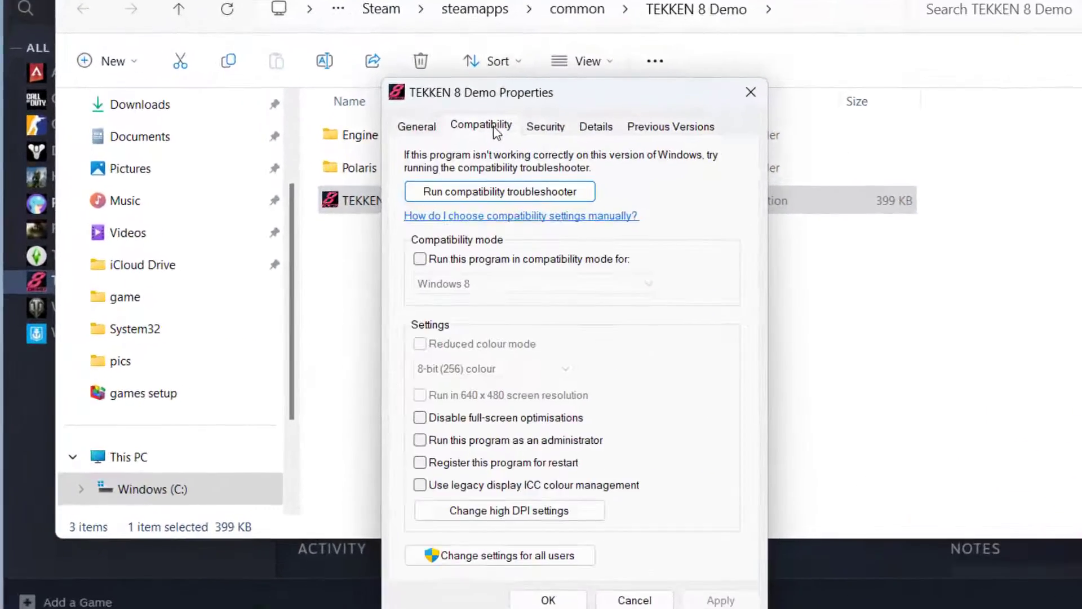
click(419, 440)
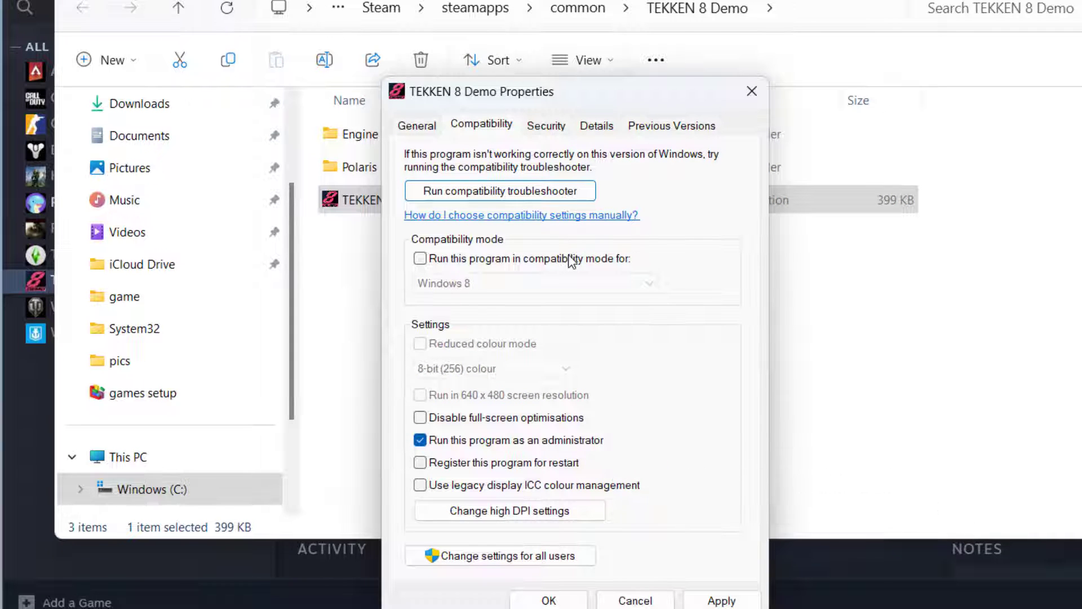
click(420, 258)
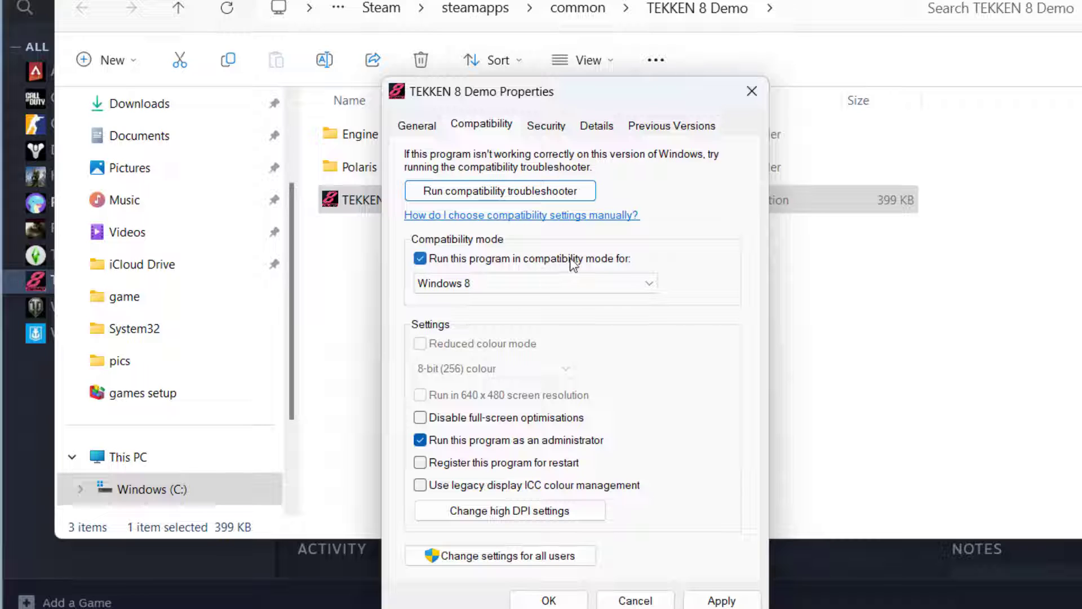
click(534, 283)
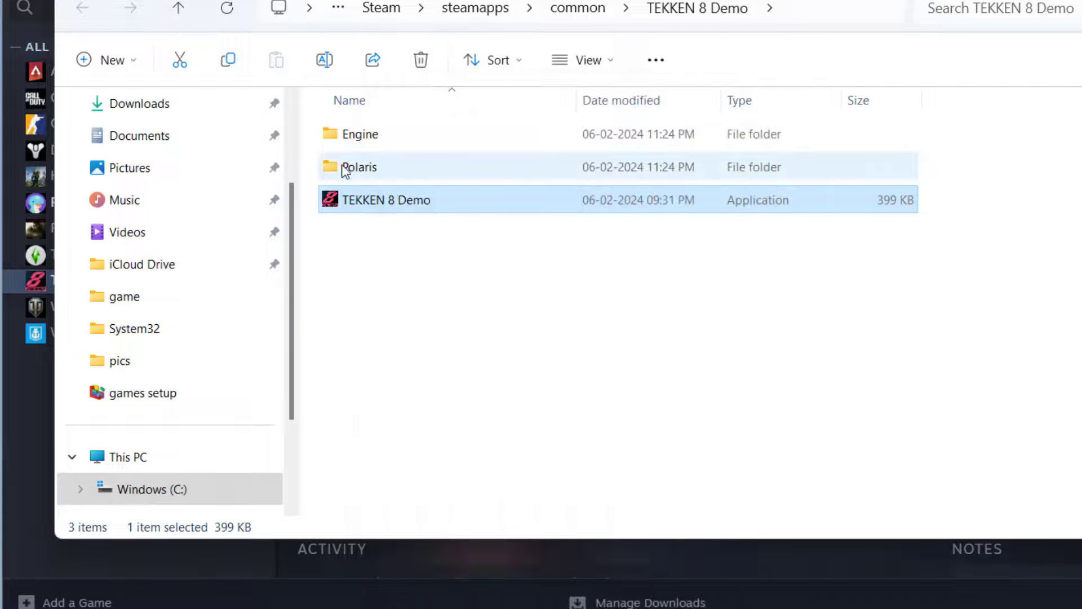
In Polaris\Binaries\Win64, give Polaris-Win64-Shipping the same administrator and Windows 8 compatibility settings
double_click(358, 167)
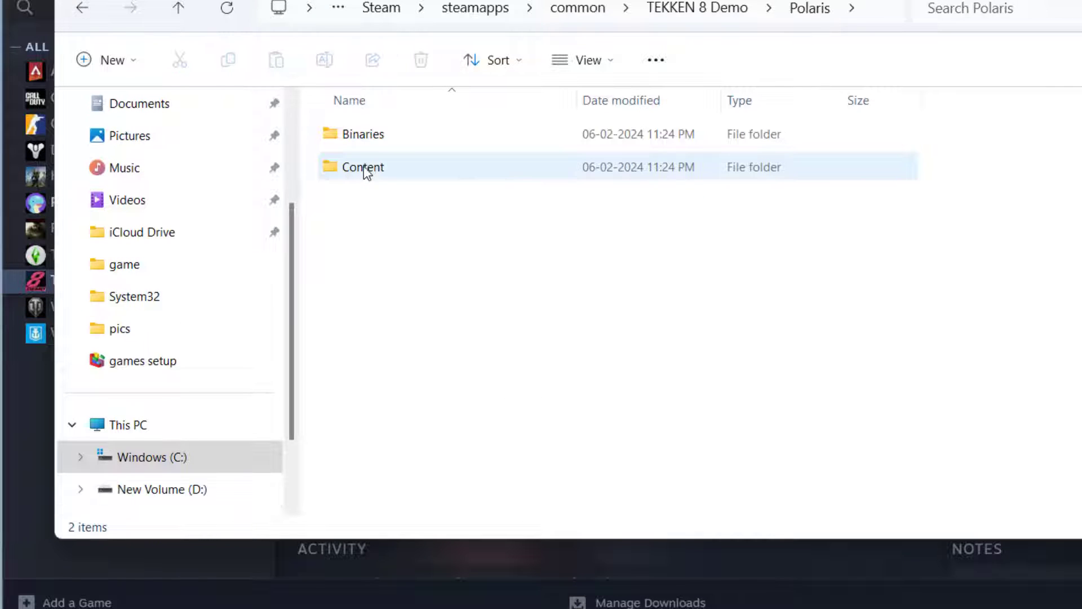
double_click(362, 133)
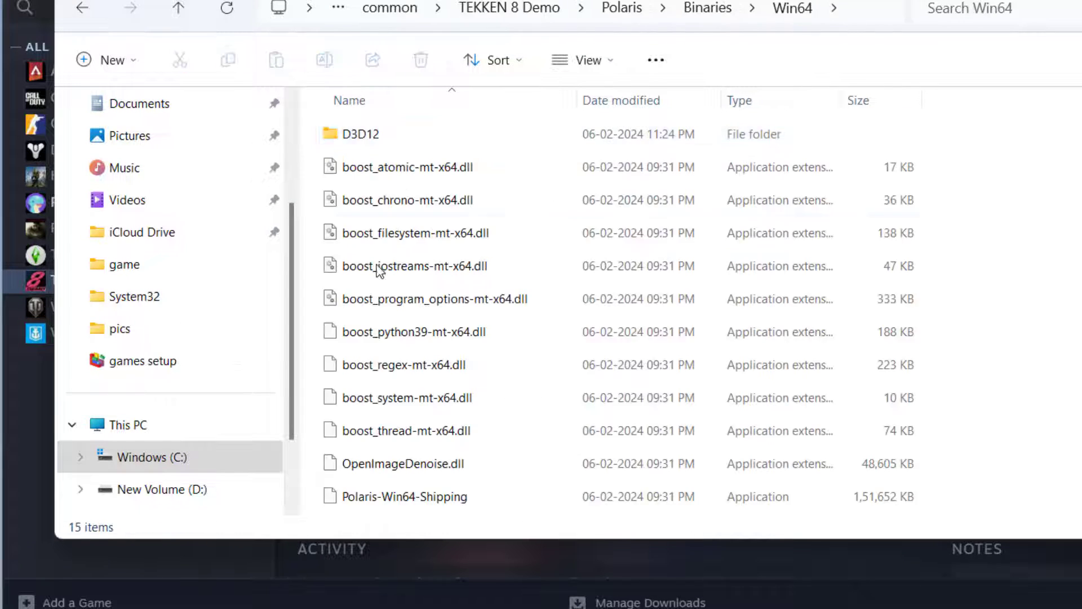
click(405, 403)
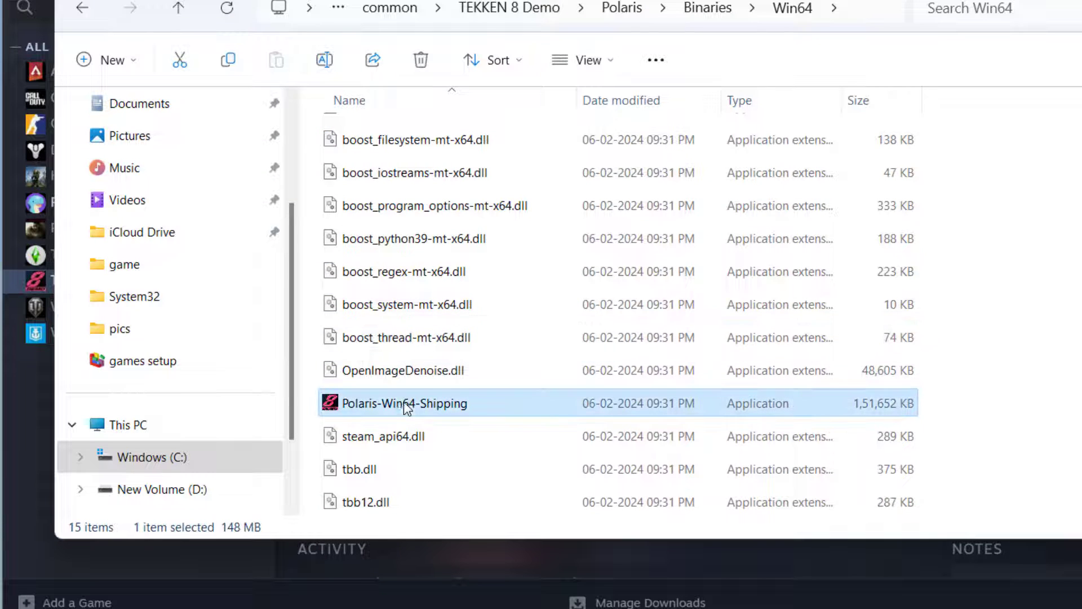
mouse_move(425, 404)
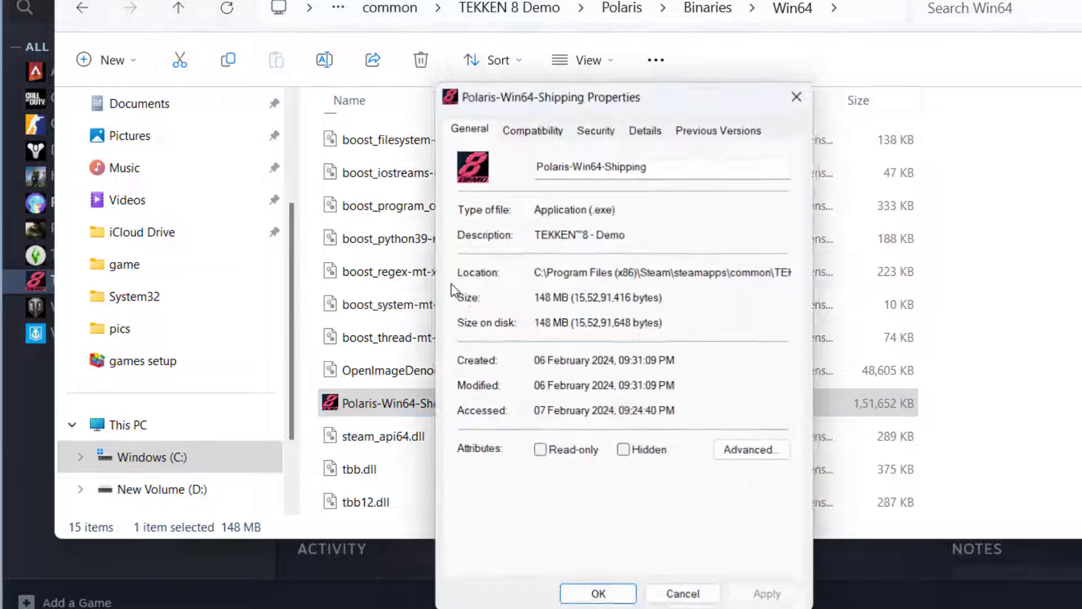
click(532, 130)
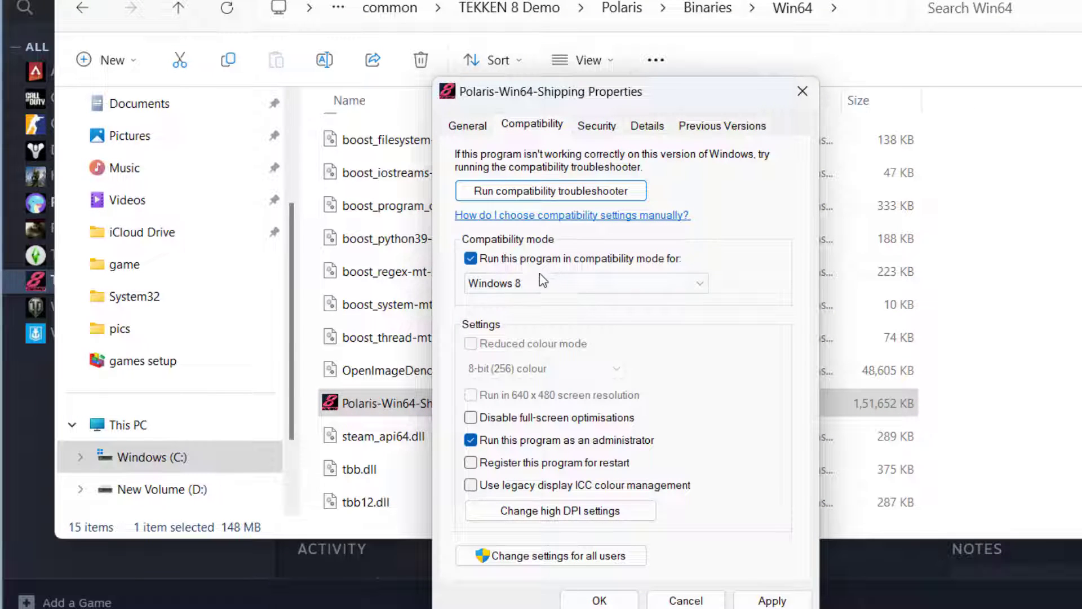
mouse_move(737, 561)
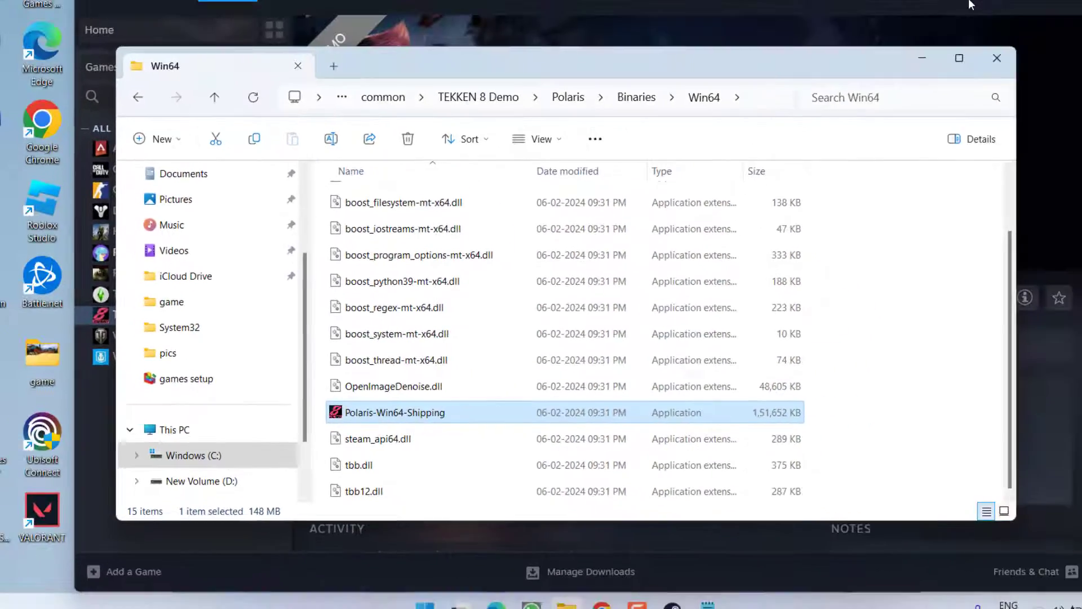
Close the Win64 folder and search Start for 'windows' to reach Windows Security
click(408, 44)
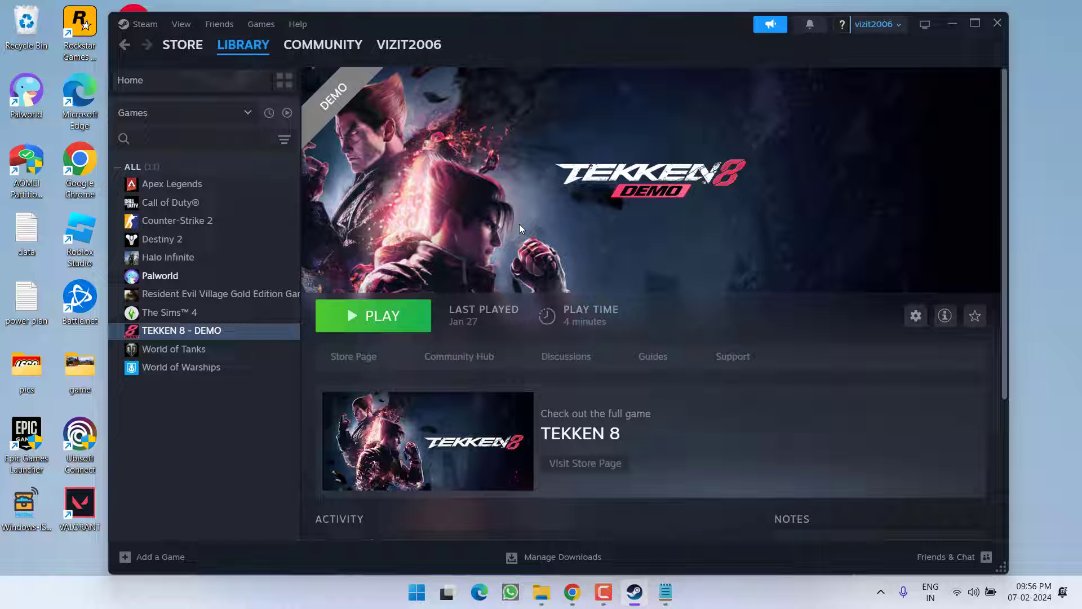
mouse_move(484, 190)
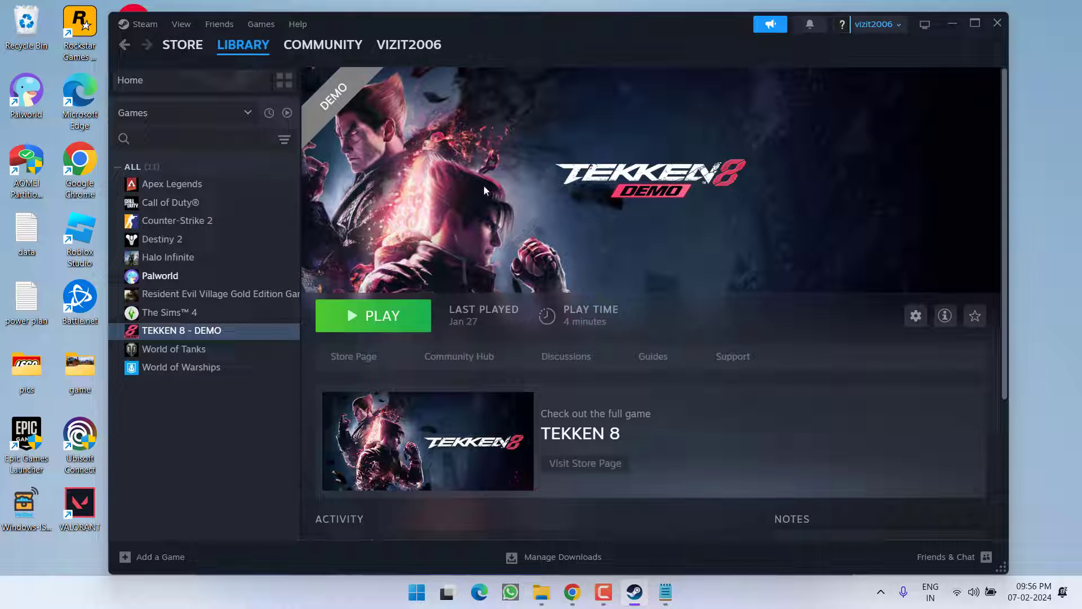
text(windows)
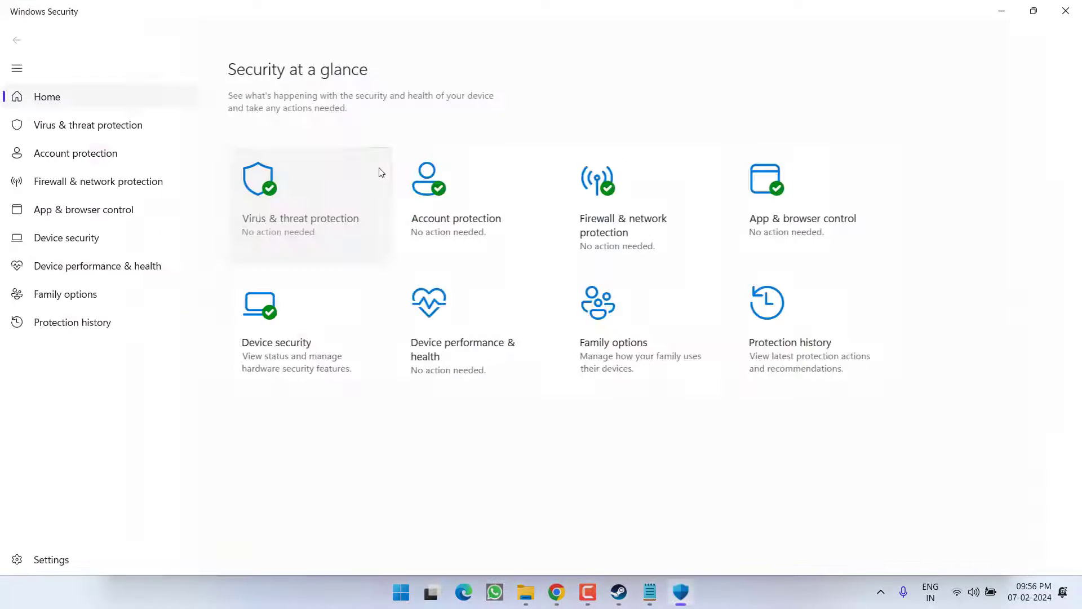
mouse_move(123, 181)
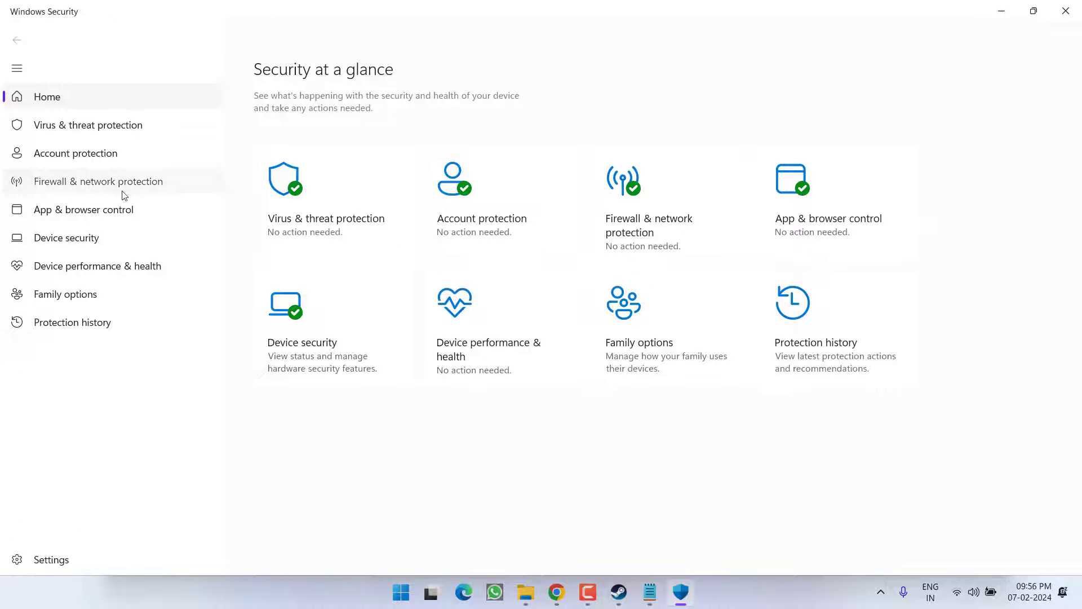
From Firewall & network protection, show the allowed-apps list and unlock it with Change settings
click(97, 180)
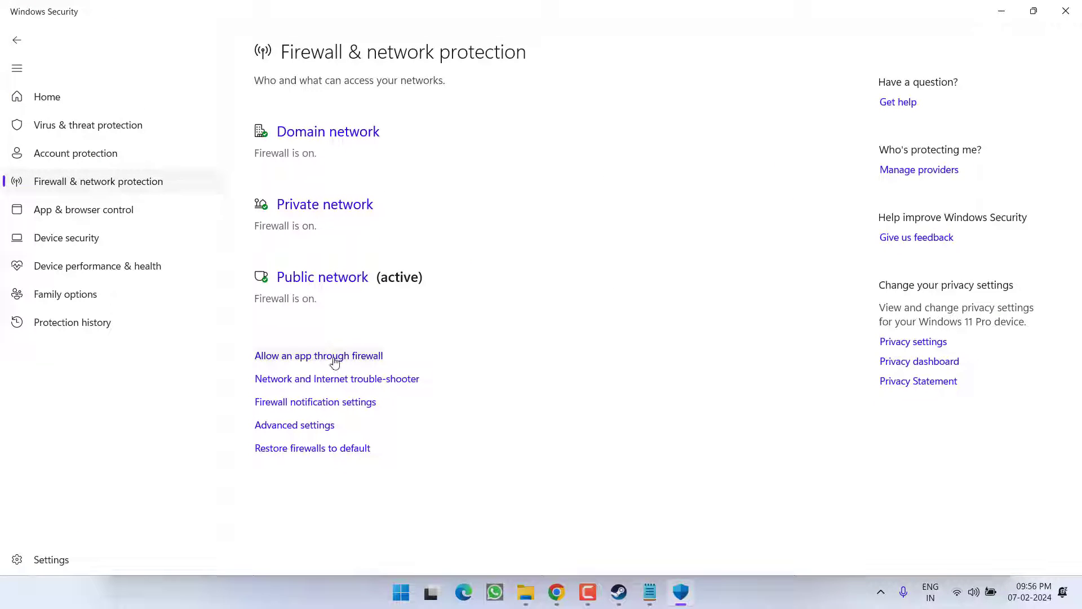
click(318, 355)
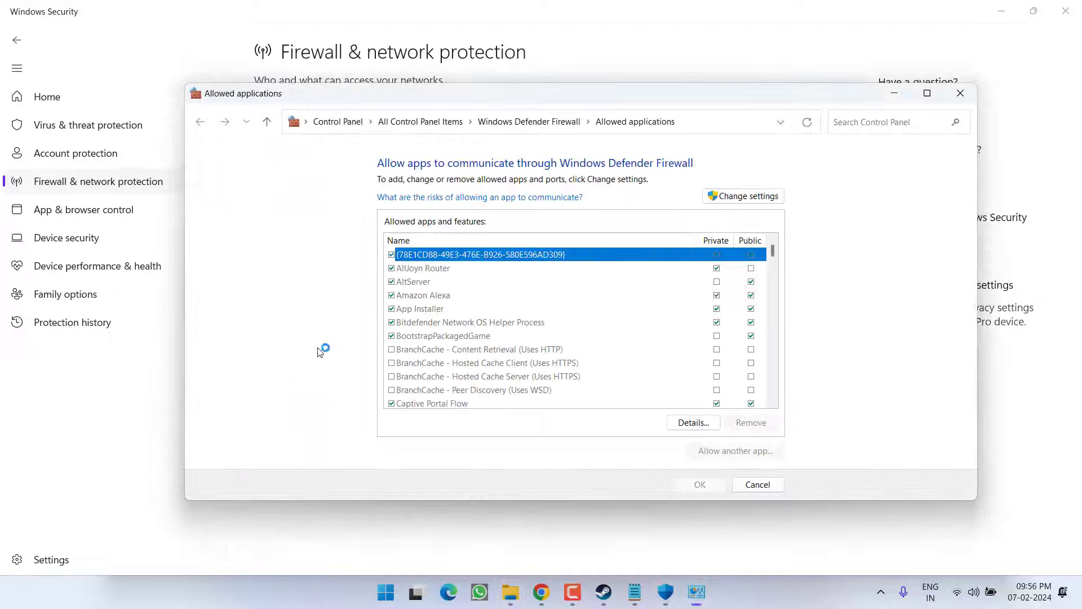
click(743, 196)
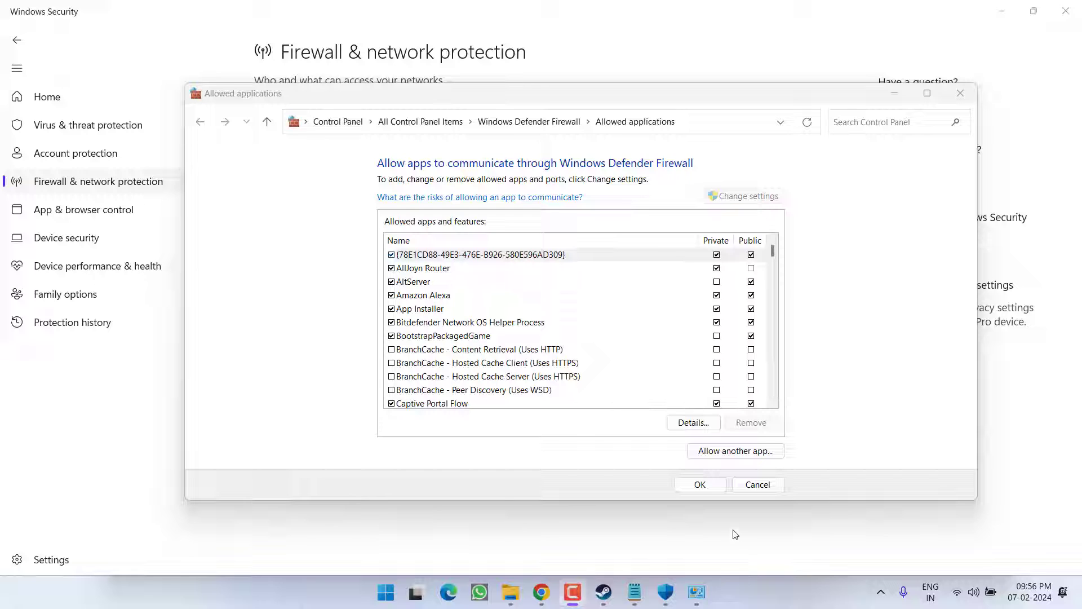
mouse_move(620, 450)
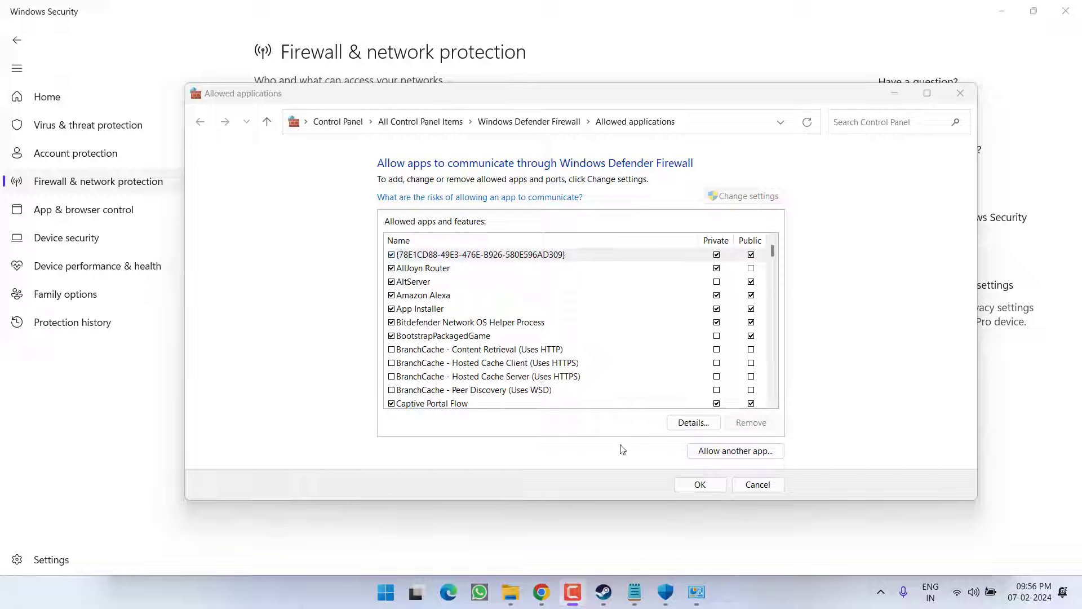
Browse to C:\Program Files (x86)\...\steamapps\common\TEKKEN 8 Demo and choose its executable to allow
click(734, 449)
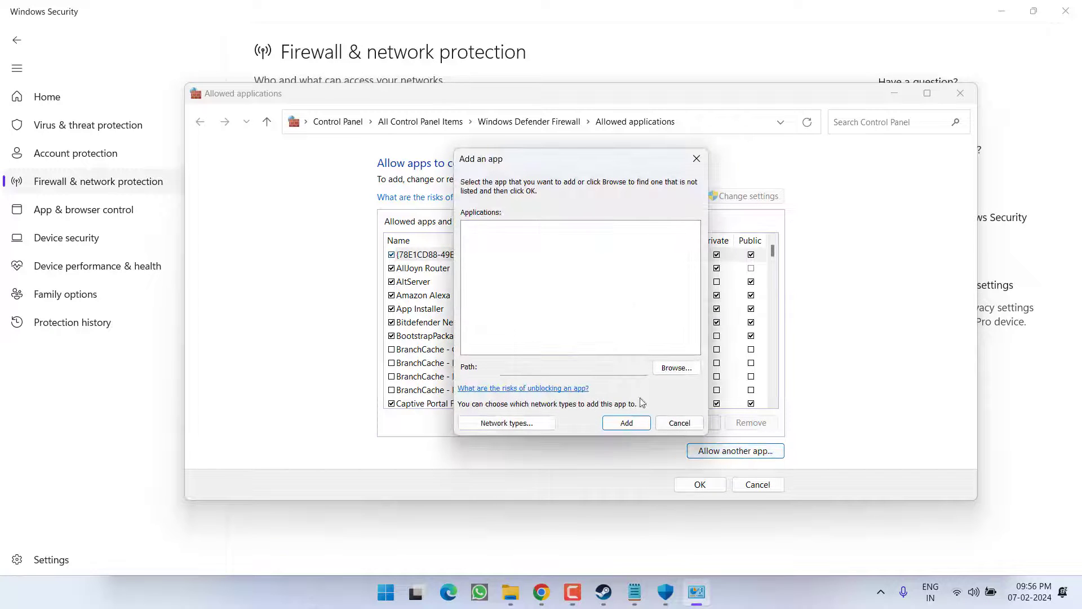
click(675, 368)
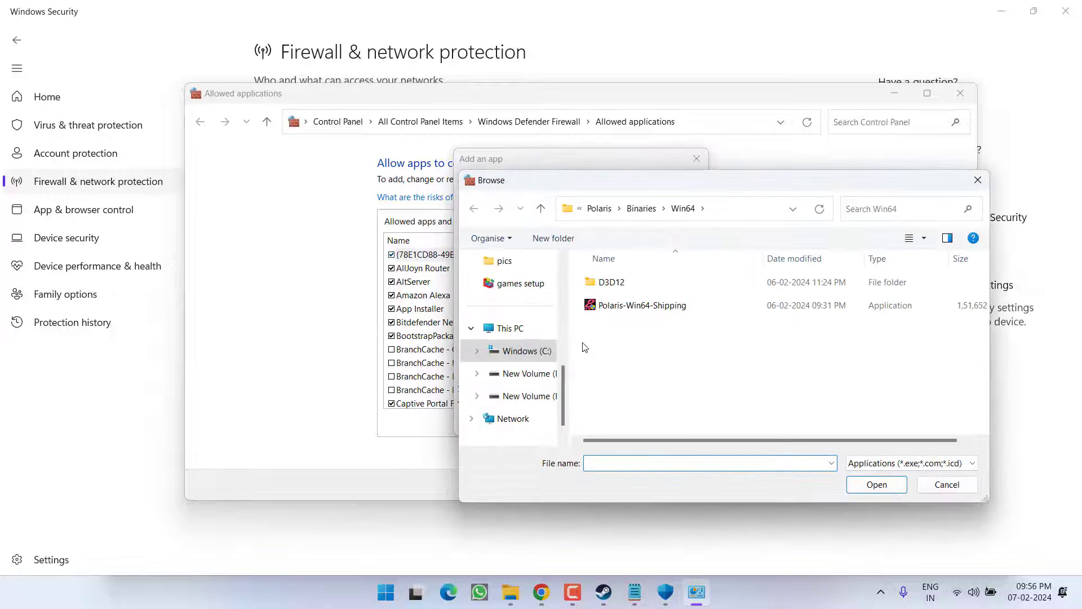
click(518, 351)
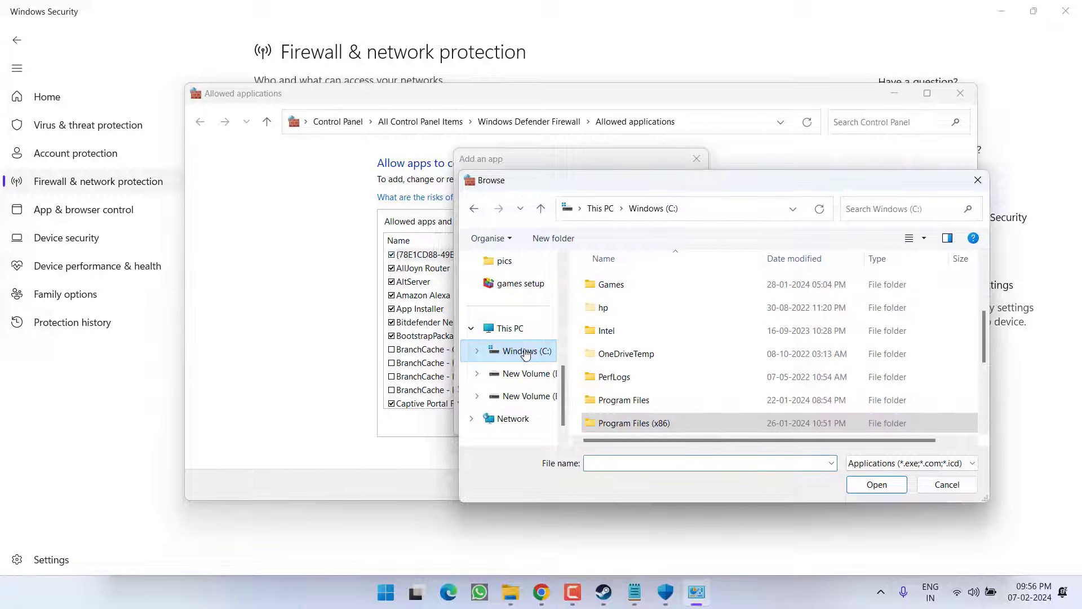
double_click(633, 422)
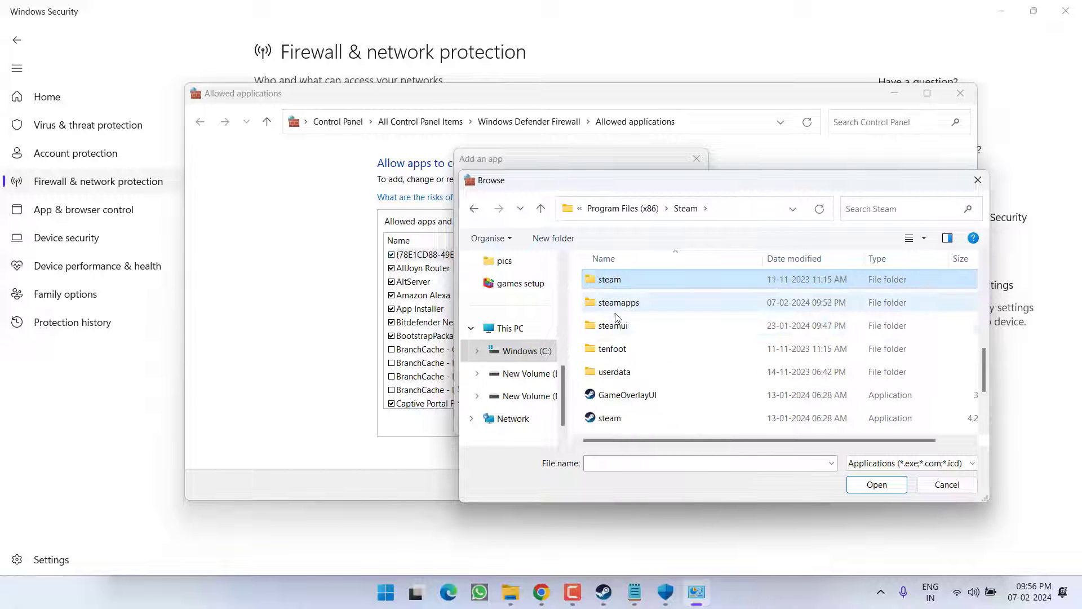
double_click(617, 302)
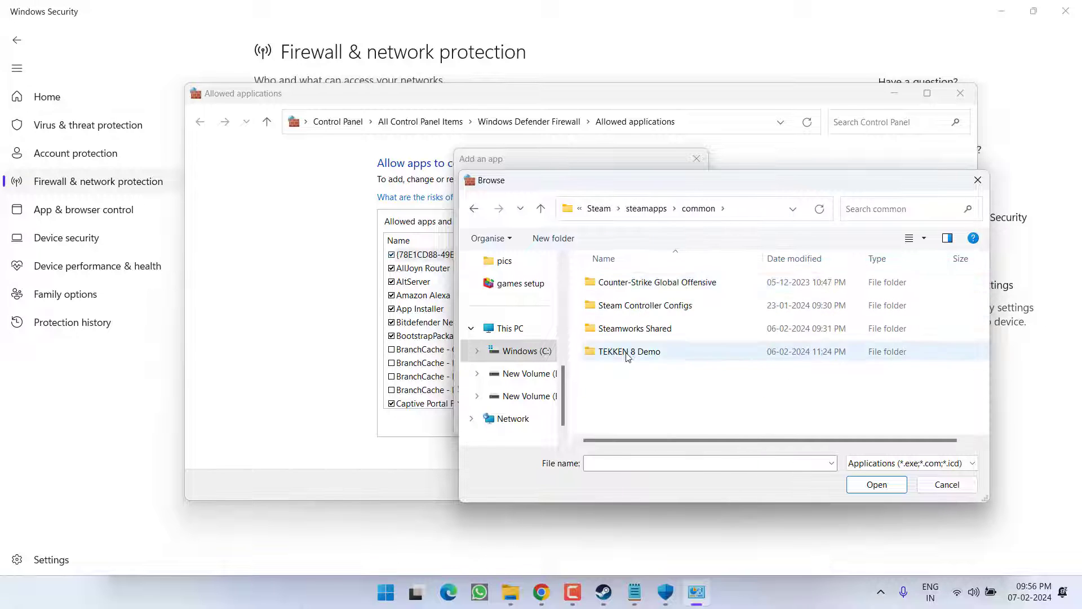
double_click(629, 351)
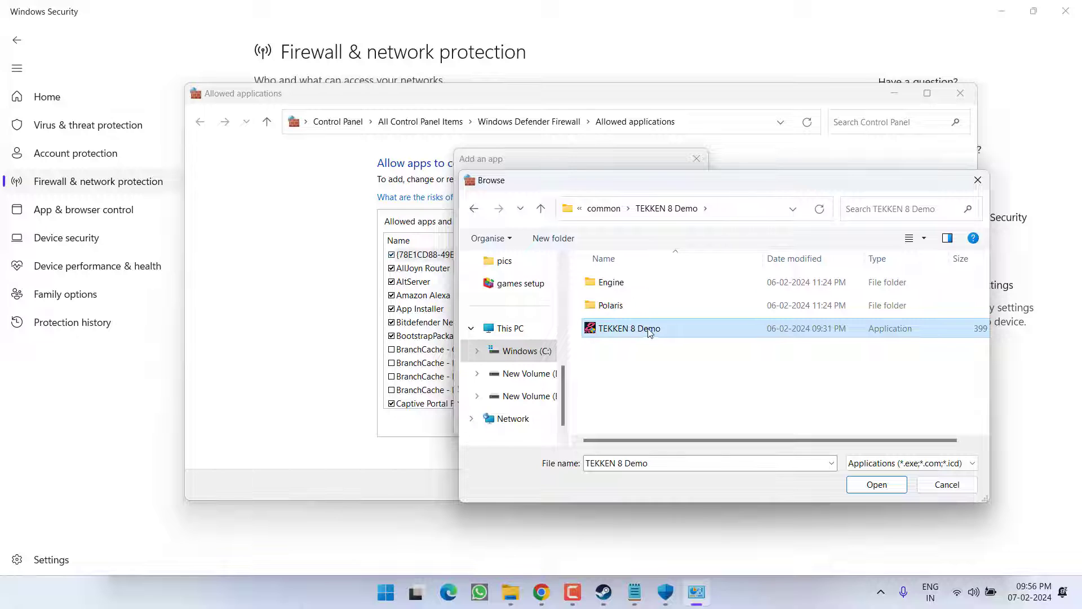
click(876, 483)
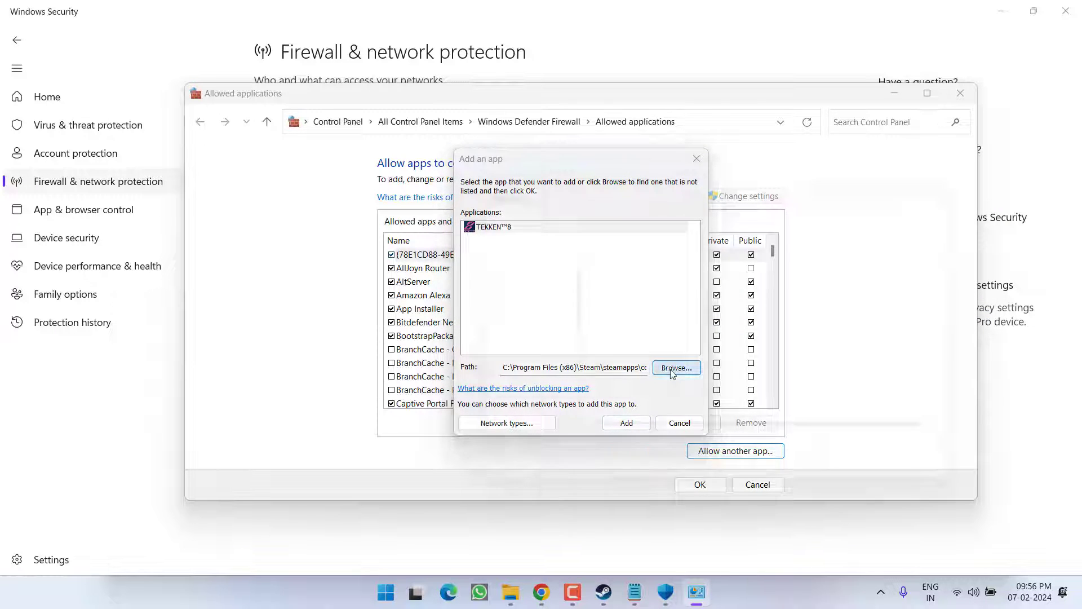
Browse again for Polaris-Win64-Shipping and add it; firewall reports it already in the exceptions
click(675, 368)
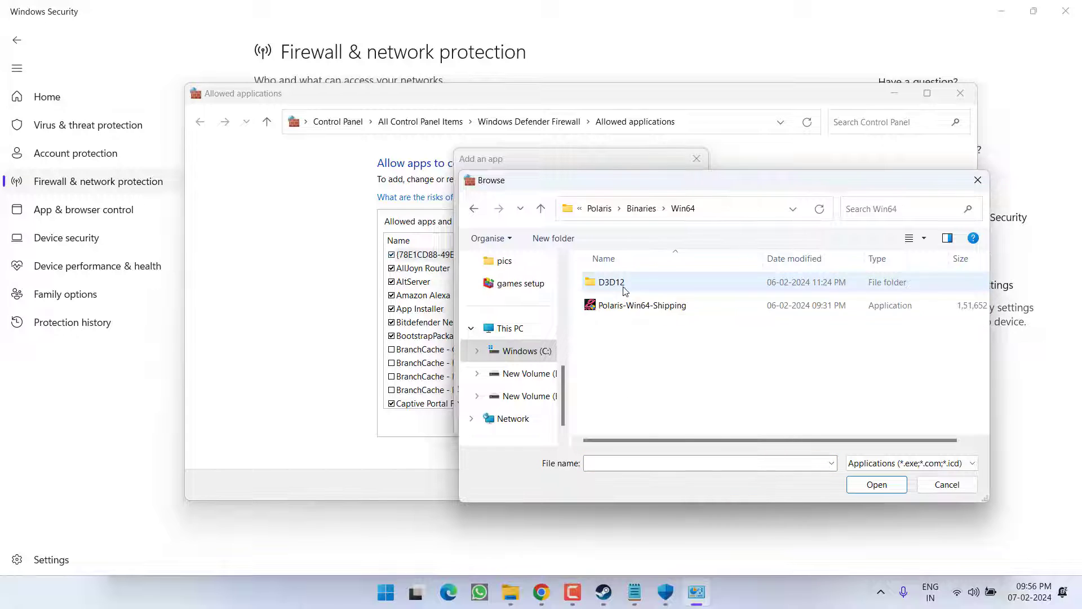
click(640, 304)
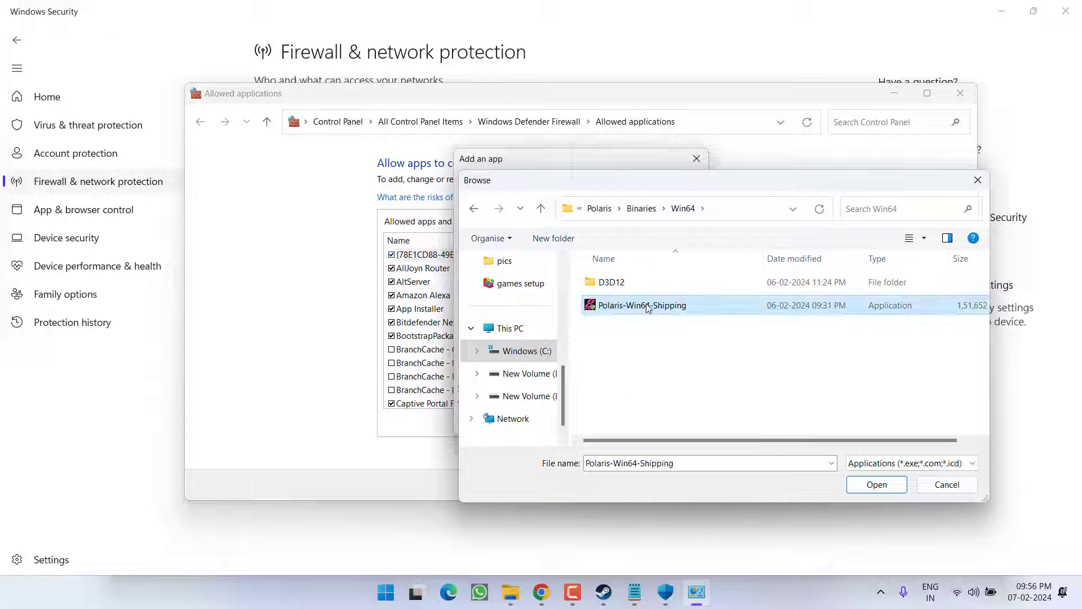
click(876, 483)
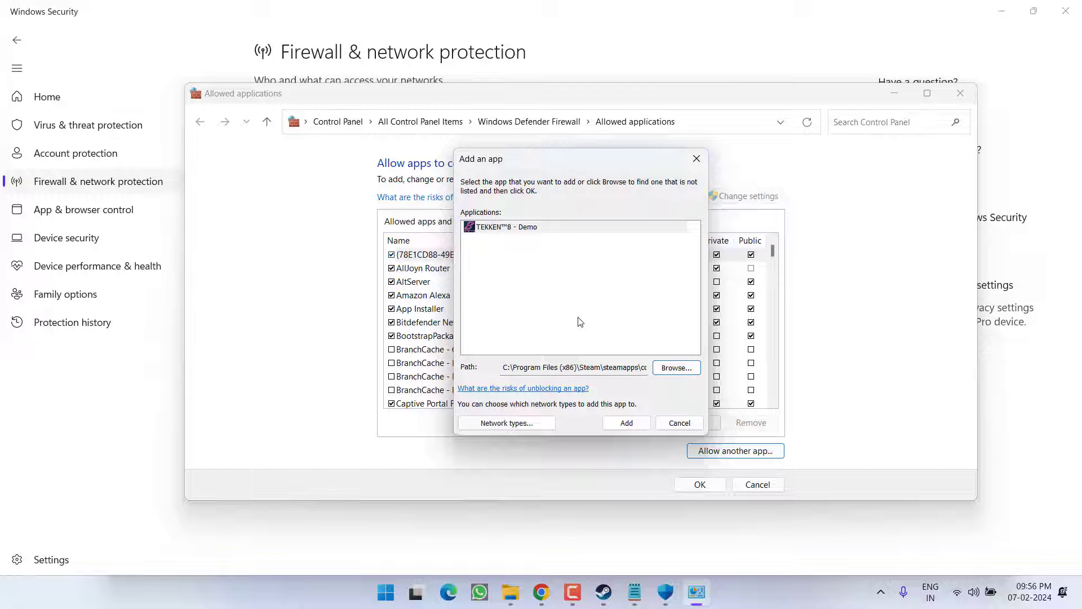
click(625, 423)
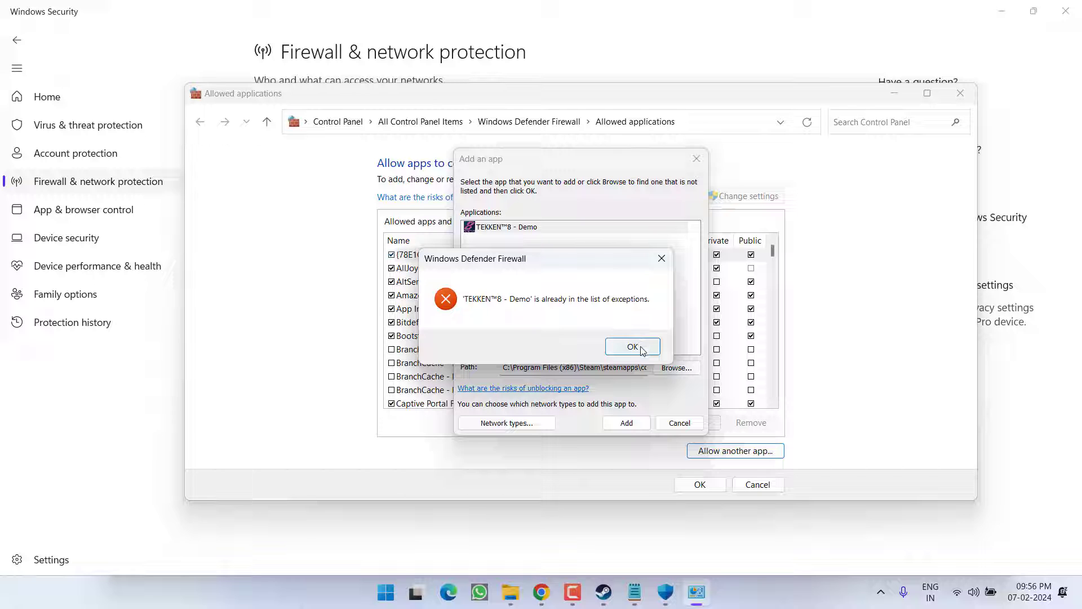
Dismiss the notice, allow TEKKEN 8 - DEMO on private networks and save the allowed apps list
click(631, 346)
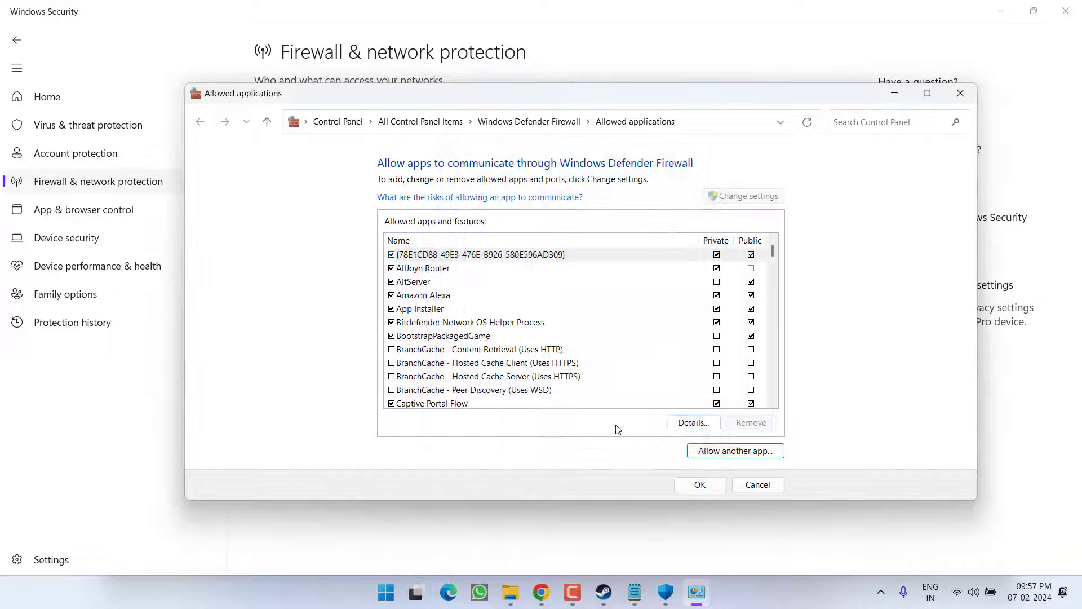
scroll(down, 3)
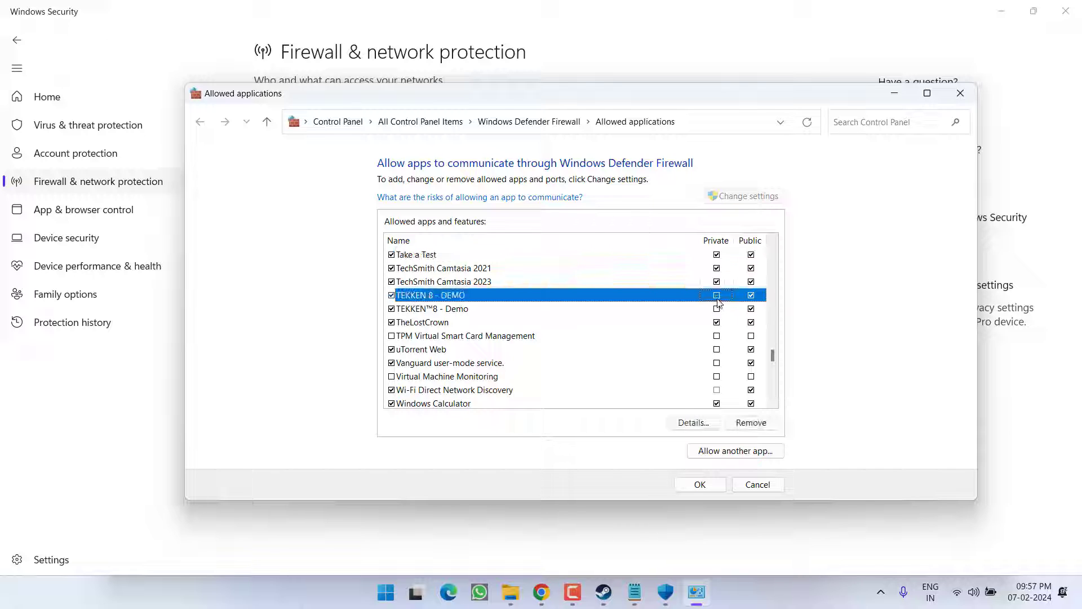
click(717, 296)
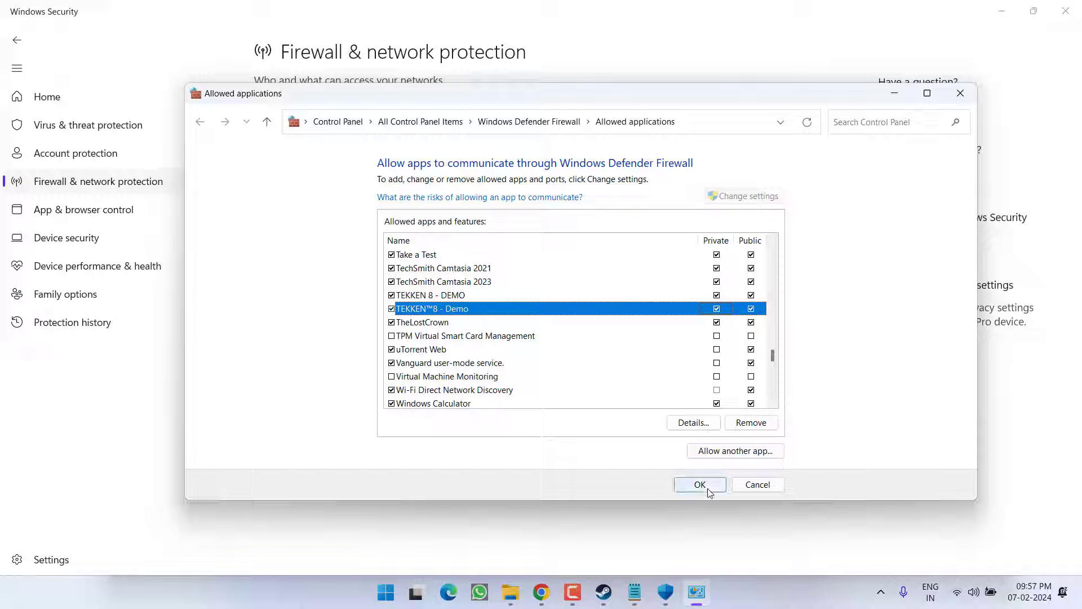
click(699, 484)
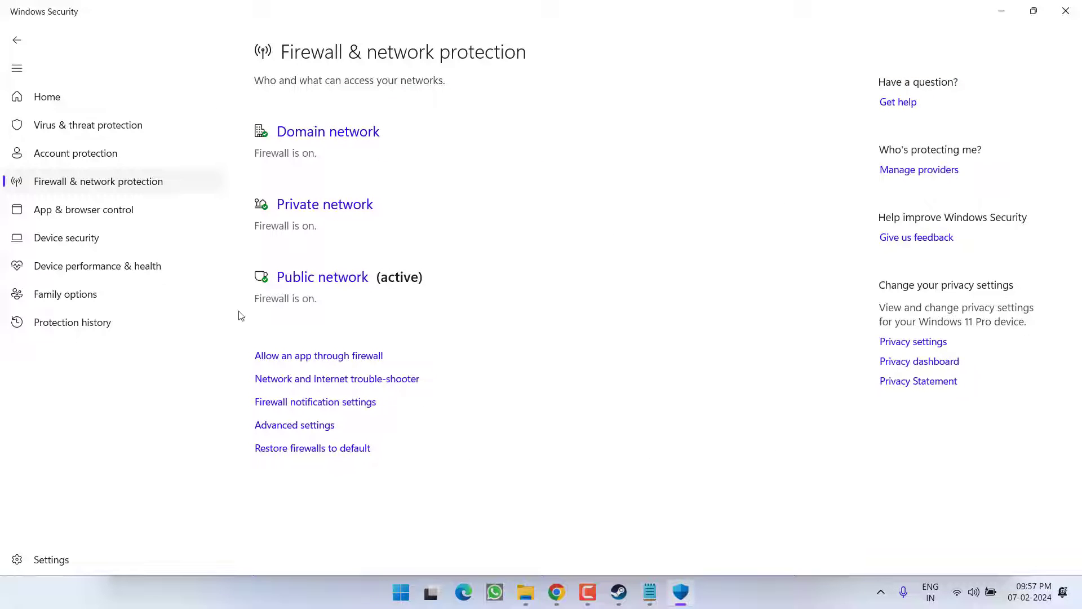
In Virus & threat protection settings, switch Real-time protection off
click(88, 125)
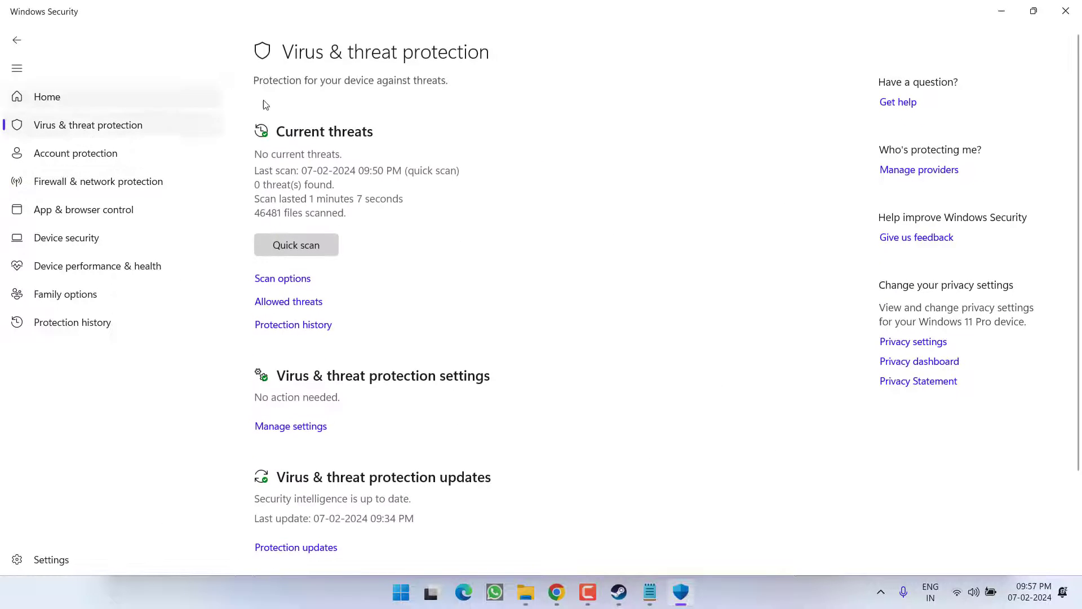
click(290, 426)
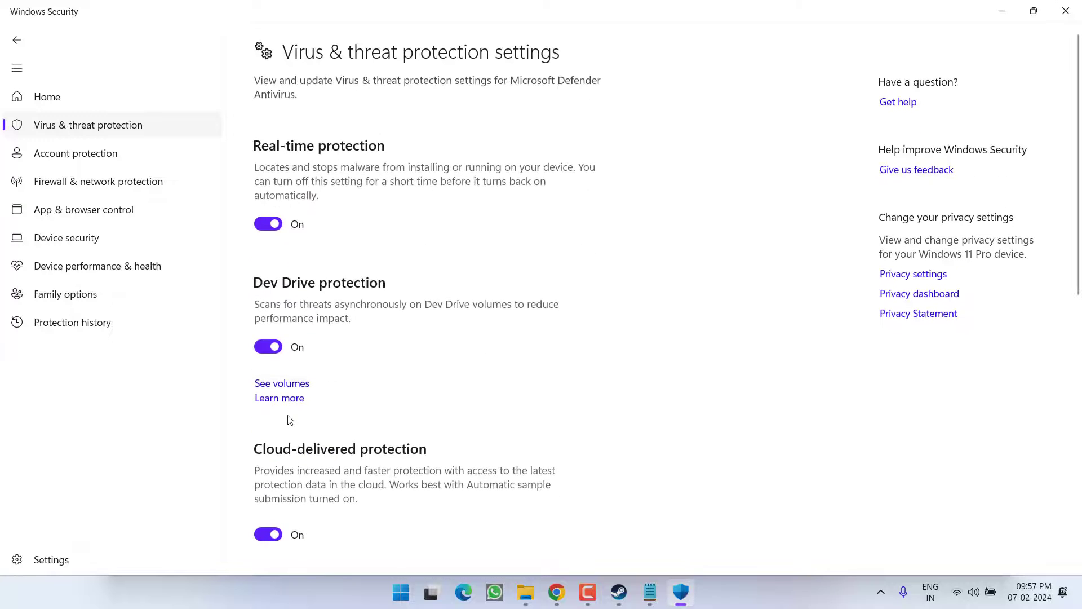
click(268, 223)
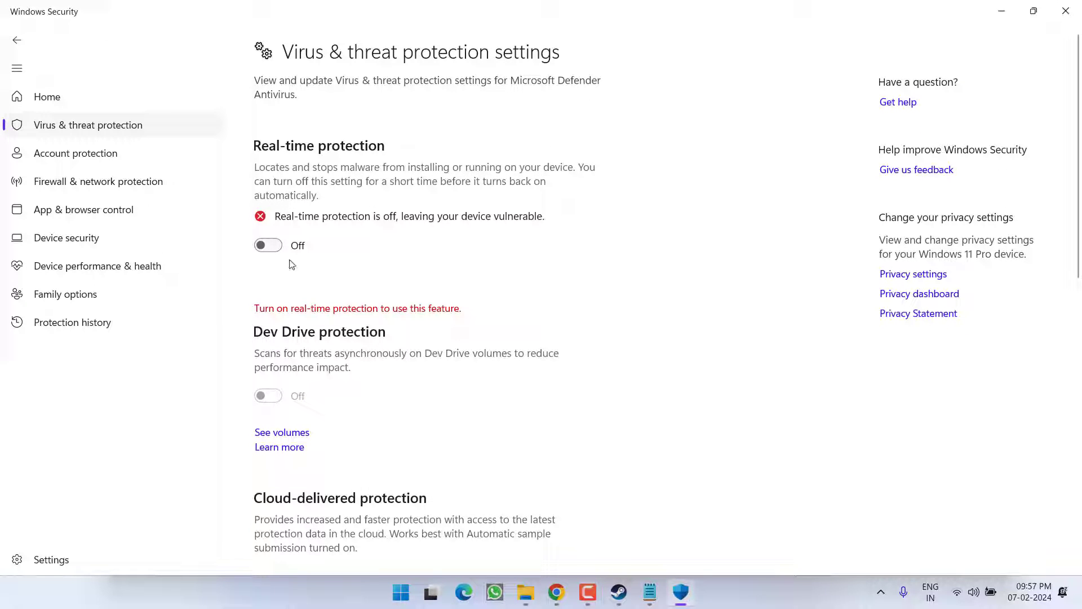
Switch back to Steam's TEKKEN 8 - DEMO library page
click(616, 592)
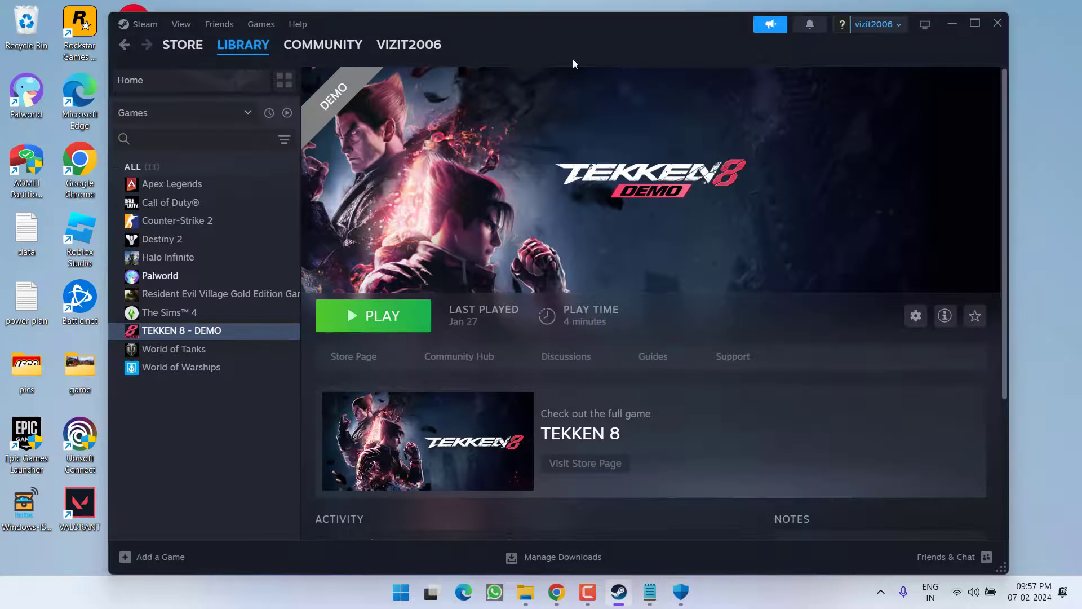
mouse_move(506, 182)
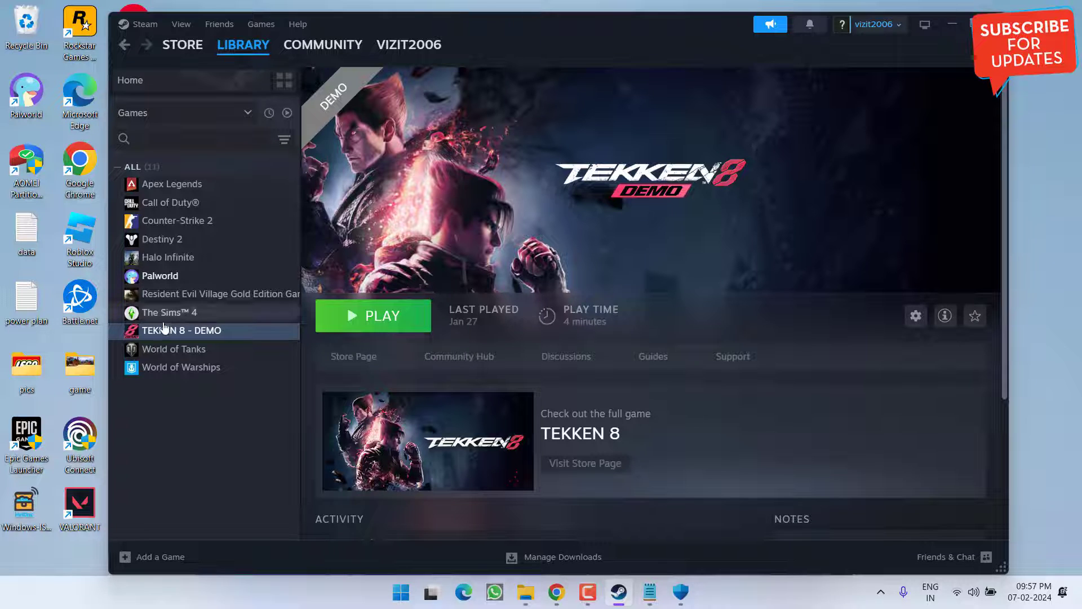
Replace TEKKEN 8 - DEMO's -fullscreen launch option with -dx12 copied from Notepad and close Properties
right_click(183, 331)
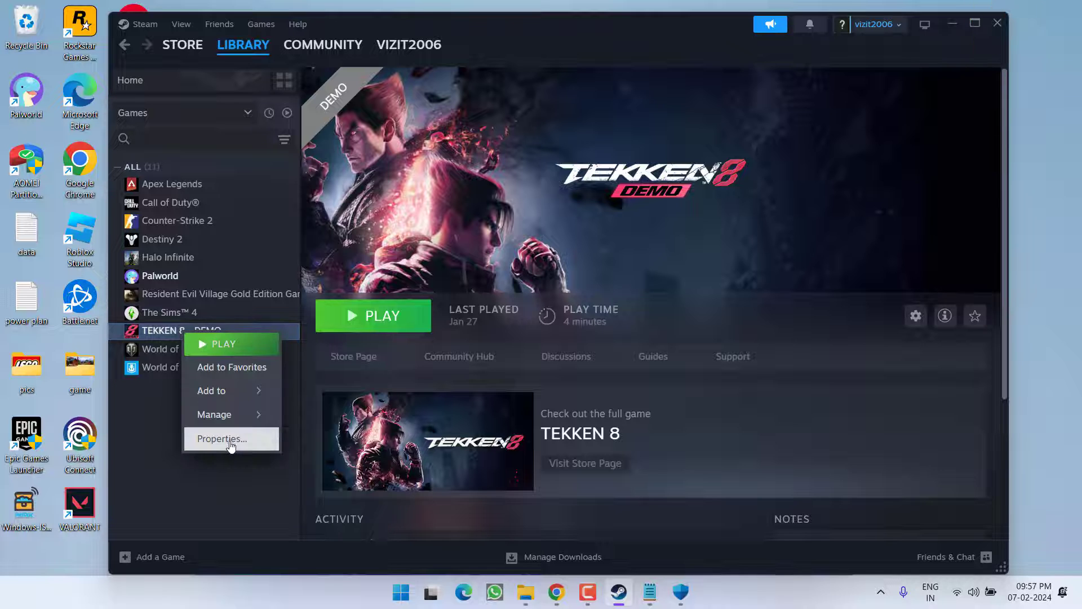
click(221, 439)
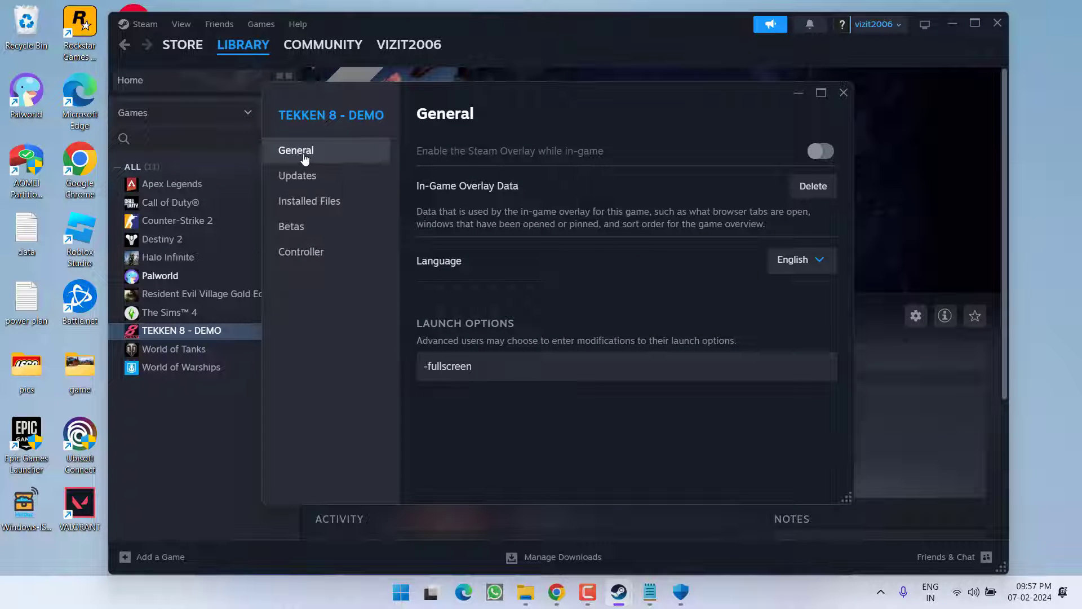
click(622, 366)
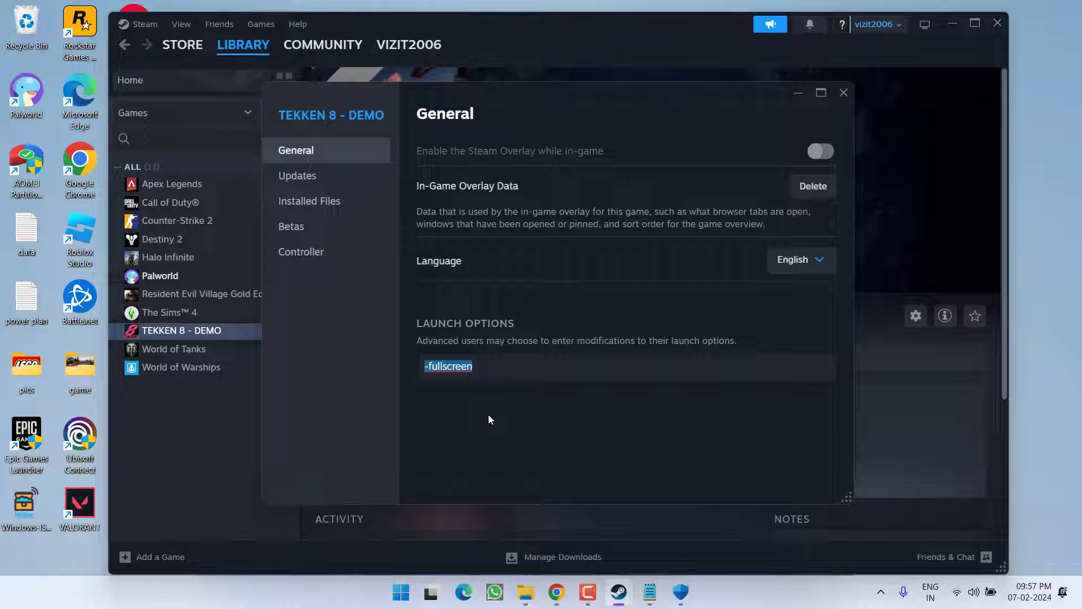
key(Delete)
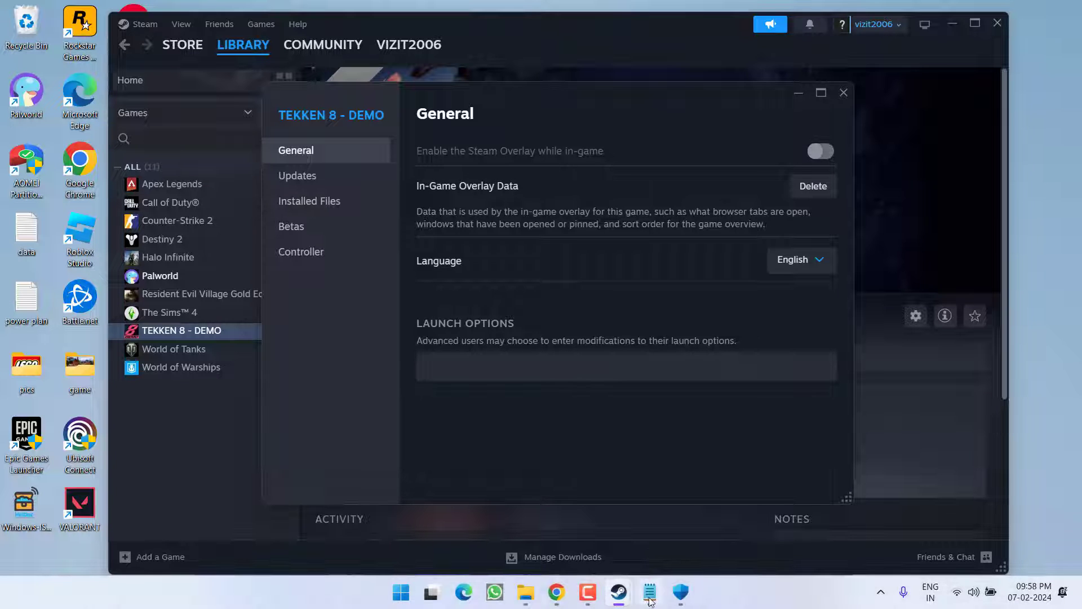
click(648, 592)
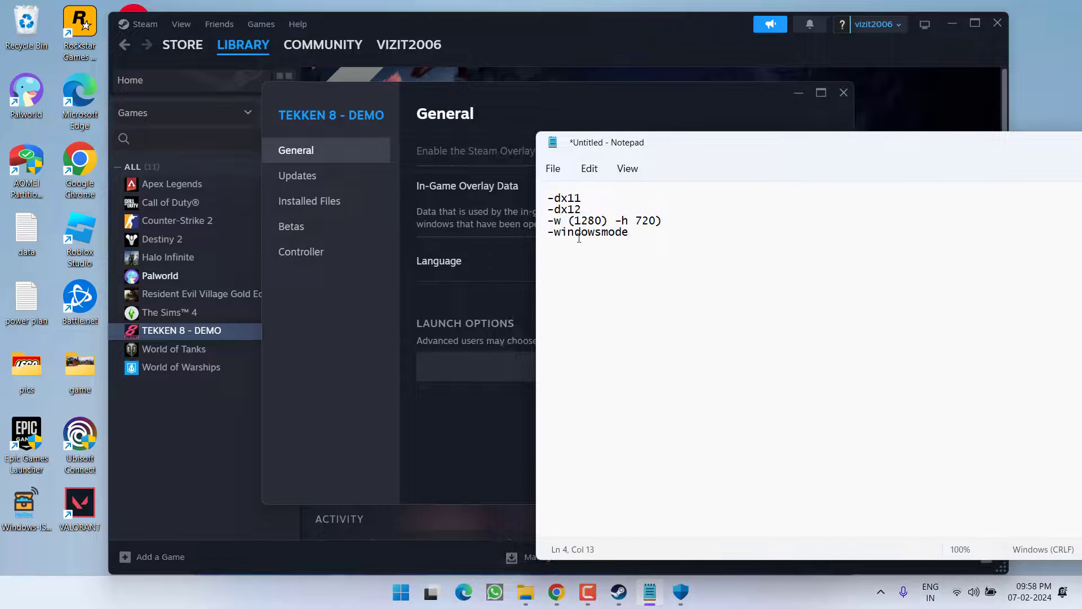
double_click(563, 199)
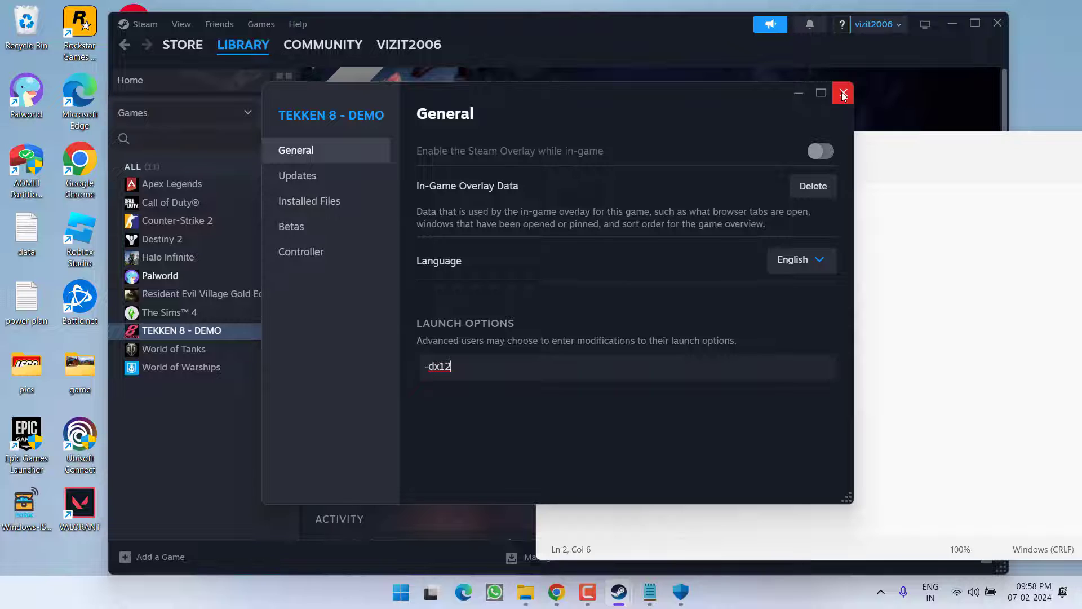
click(842, 94)
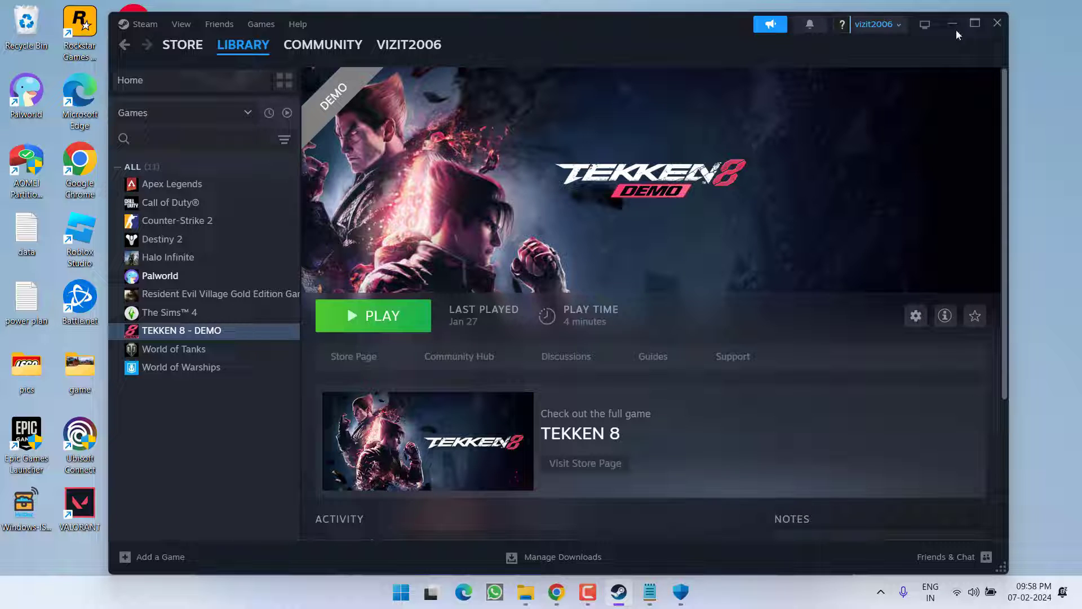
Launch System Properties via Run (sysdm.cpl) and show its Advanced settings
right_click(399, 592)
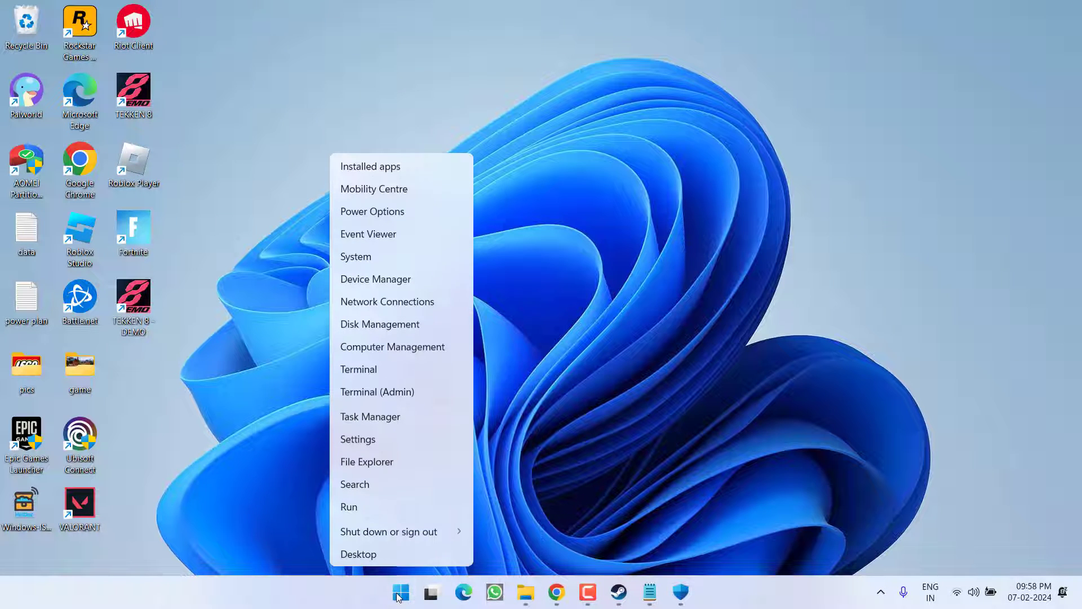
click(348, 507)
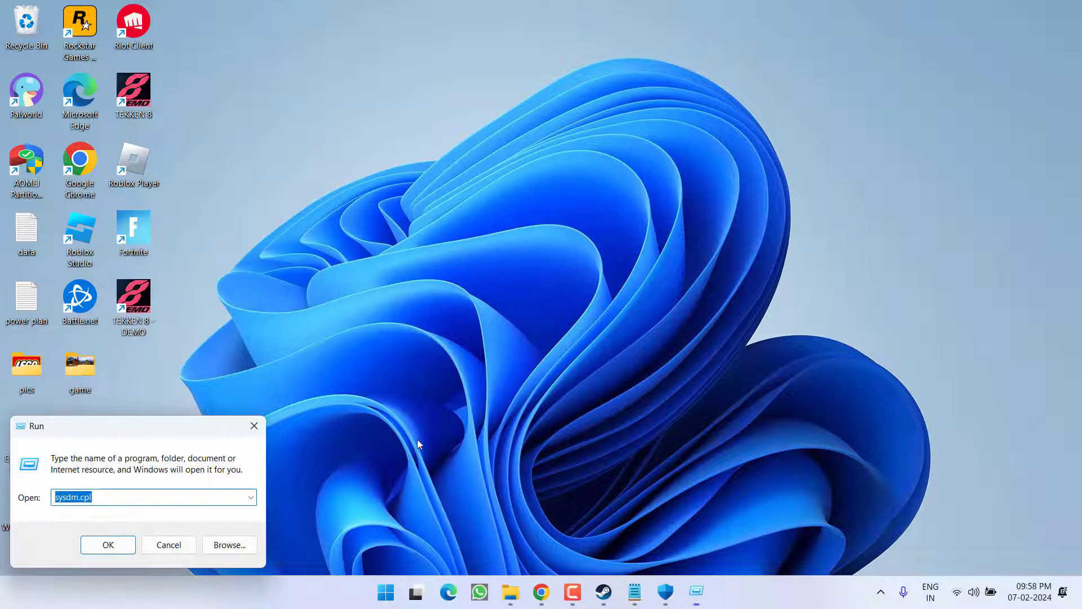
text(sys)
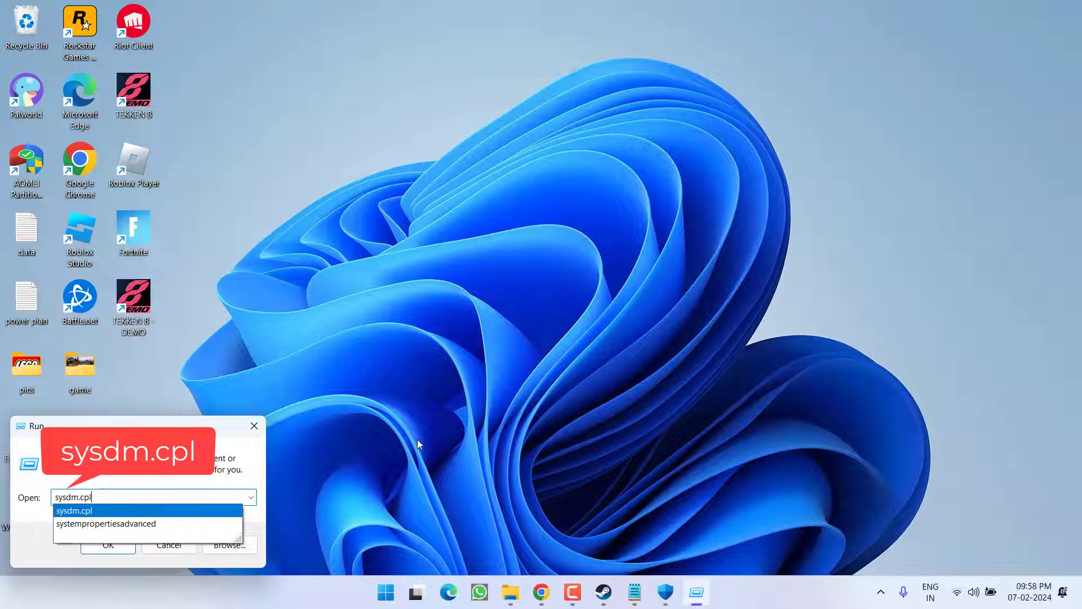
click(108, 544)
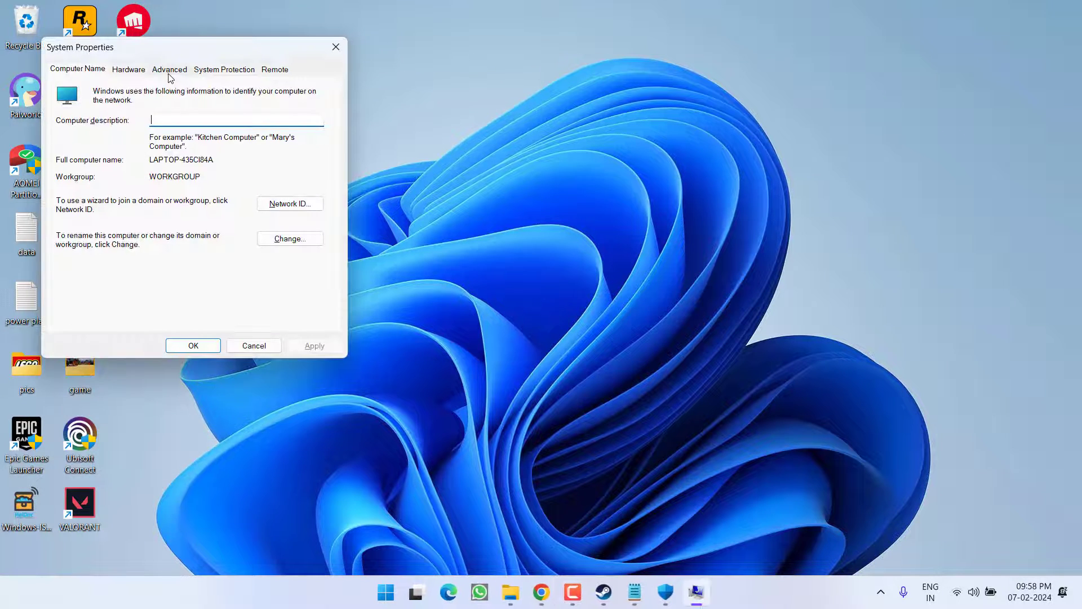
click(169, 69)
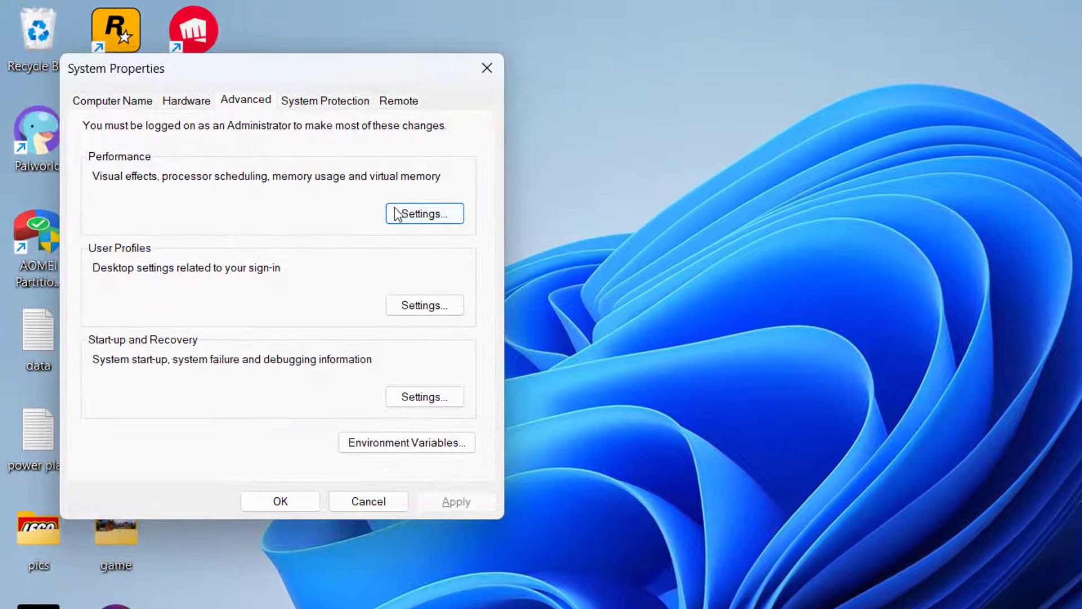
In Performance > Virtual Memory, stop automatic paging management and choose a custom size for C:
click(424, 213)
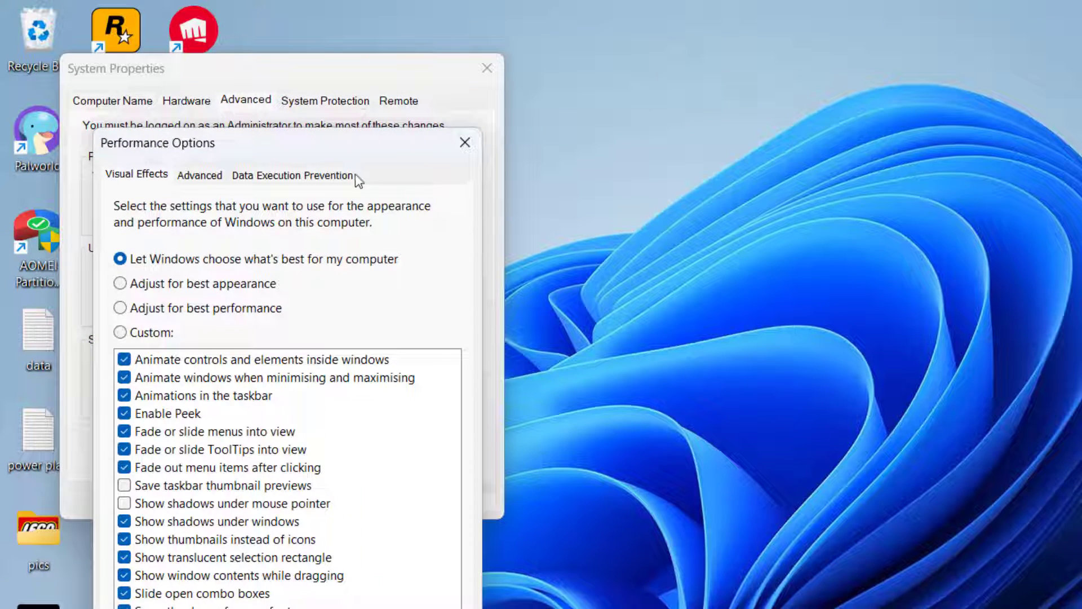
click(200, 175)
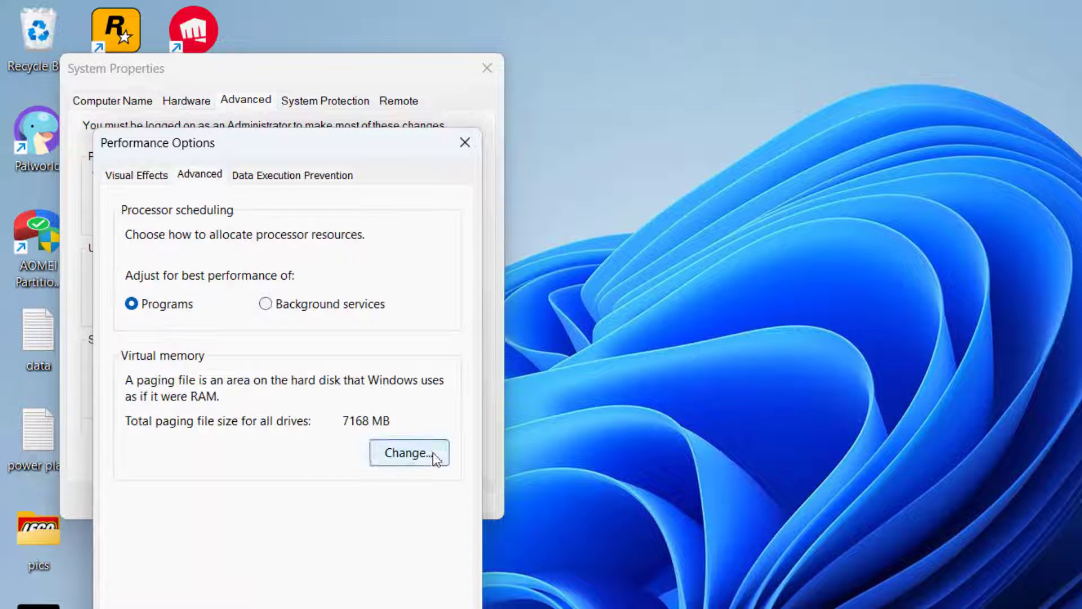
click(408, 454)
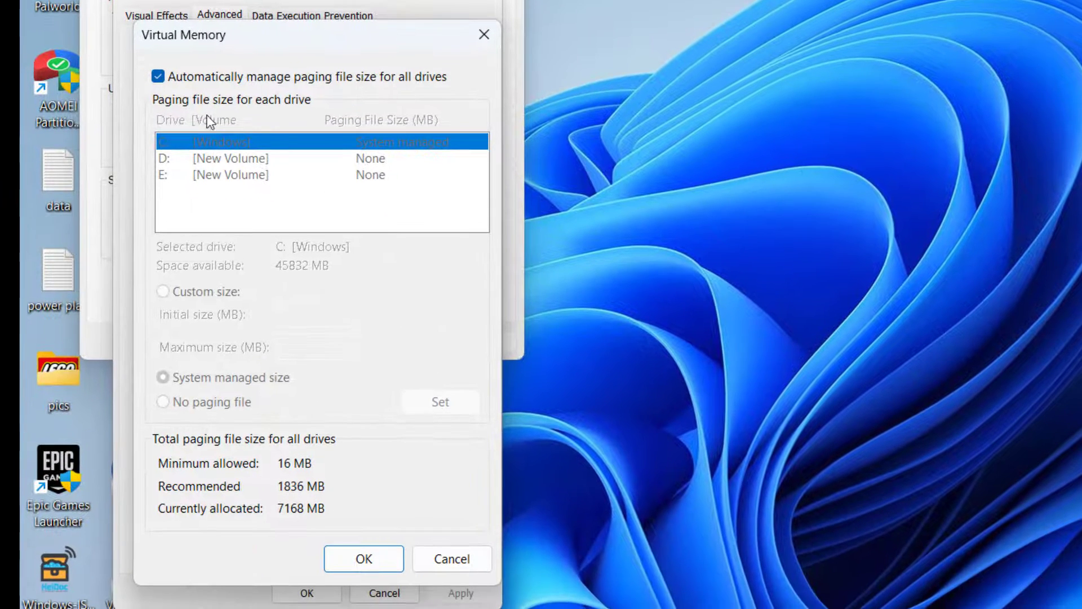
click(159, 76)
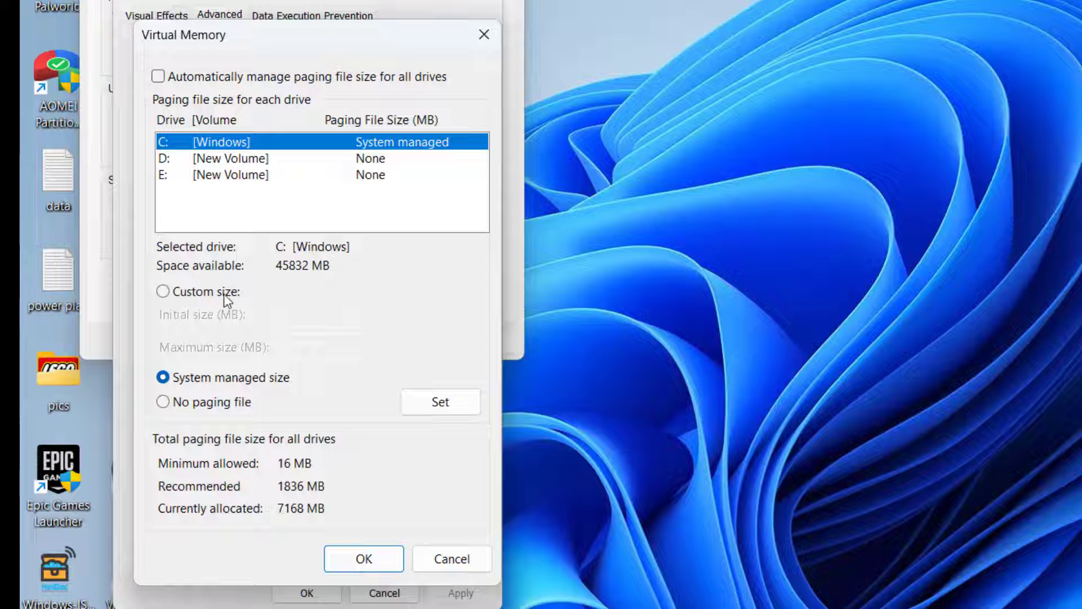
click(164, 291)
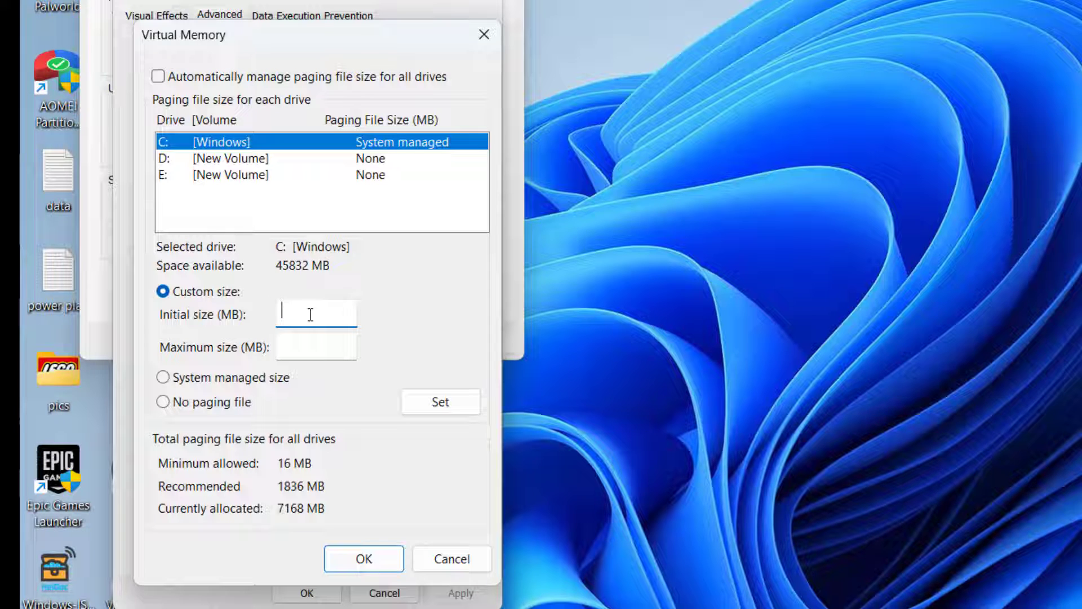
Set the paging file to 8000 MB initial and 32000 MB maximum and confirm
text(8)
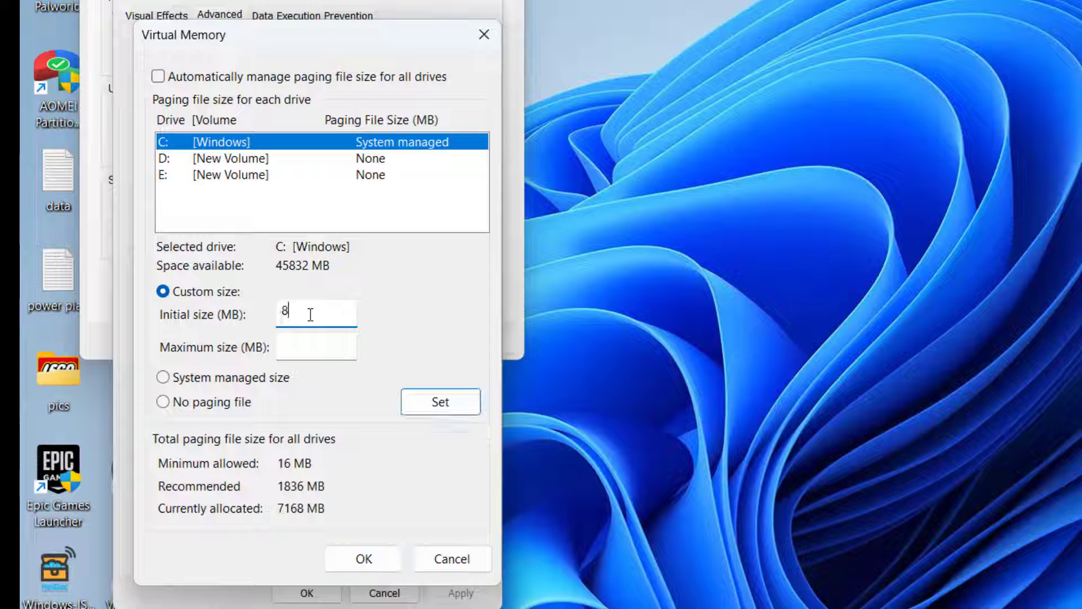
text(000)
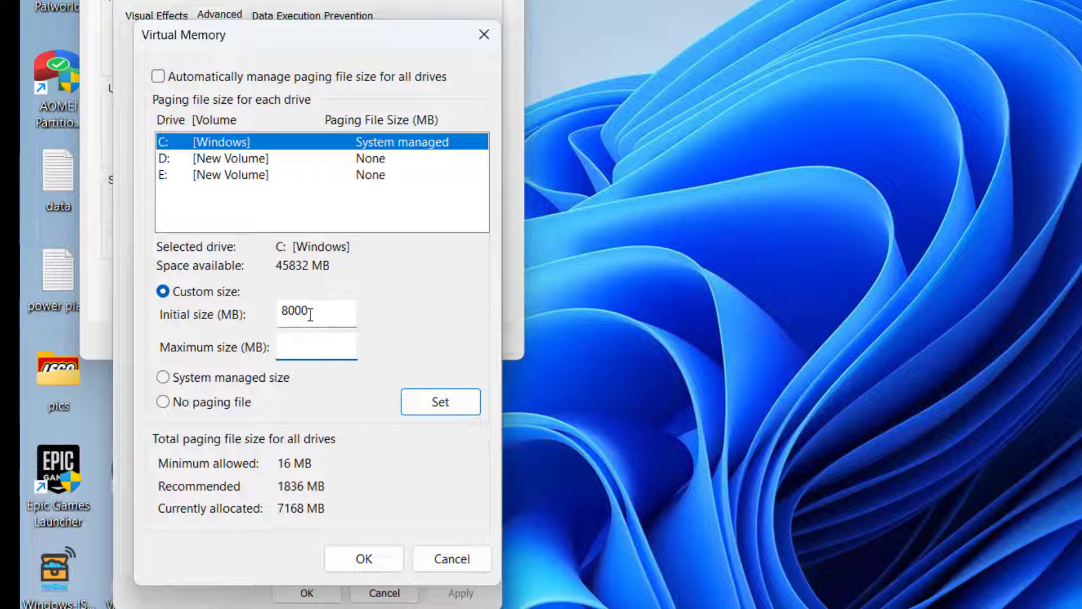
click(316, 346)
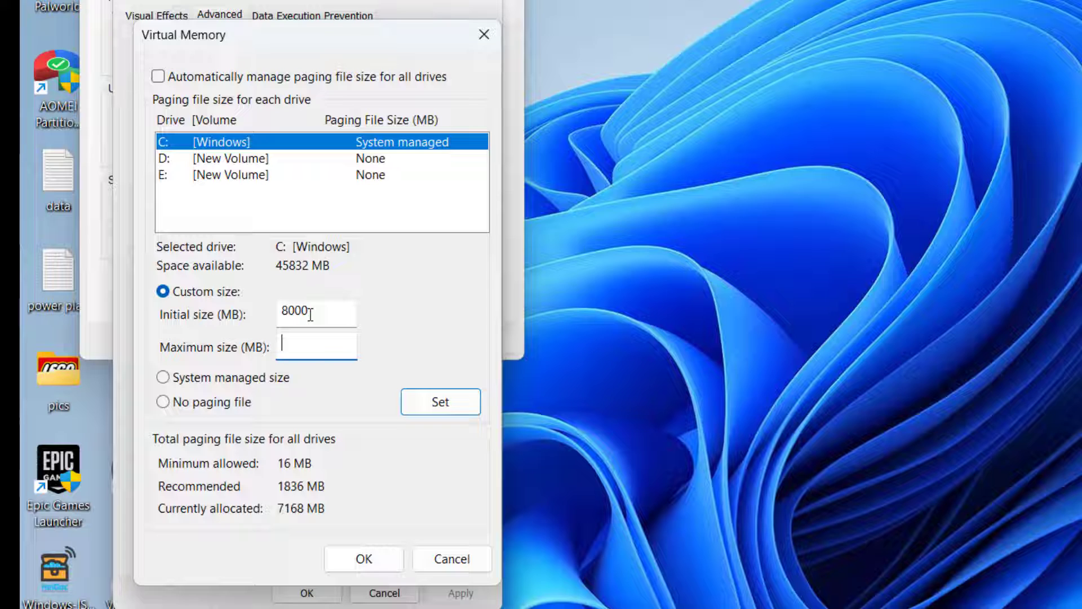
text(32)
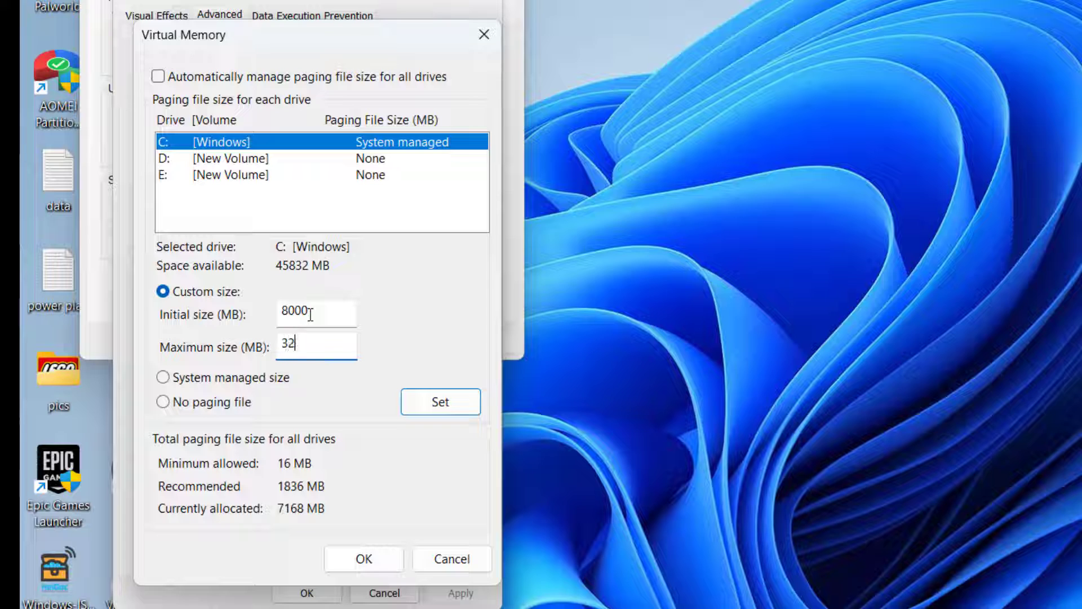
text(000)
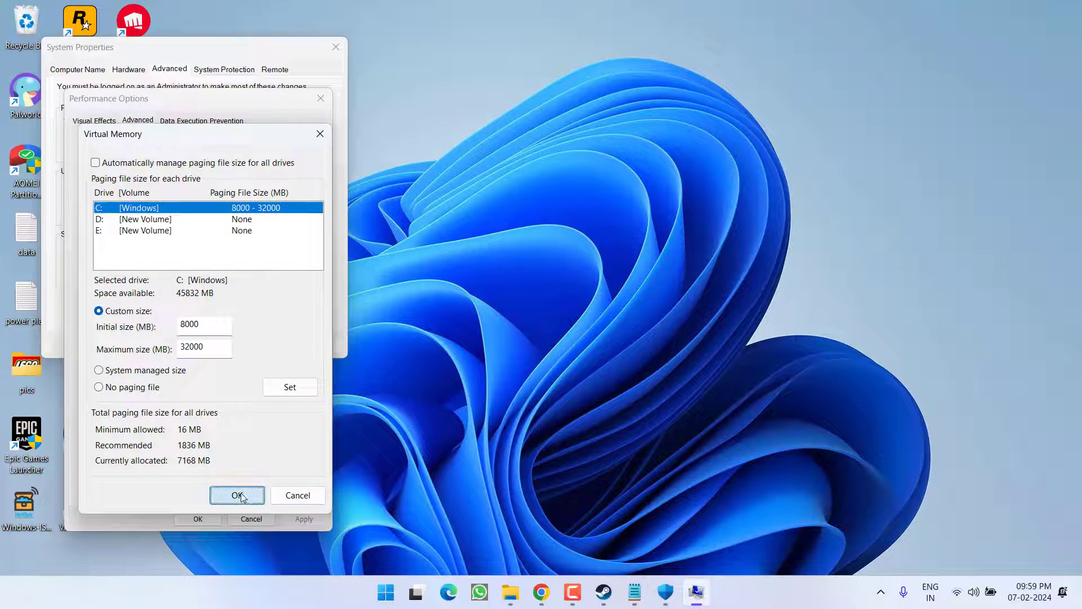
click(236, 495)
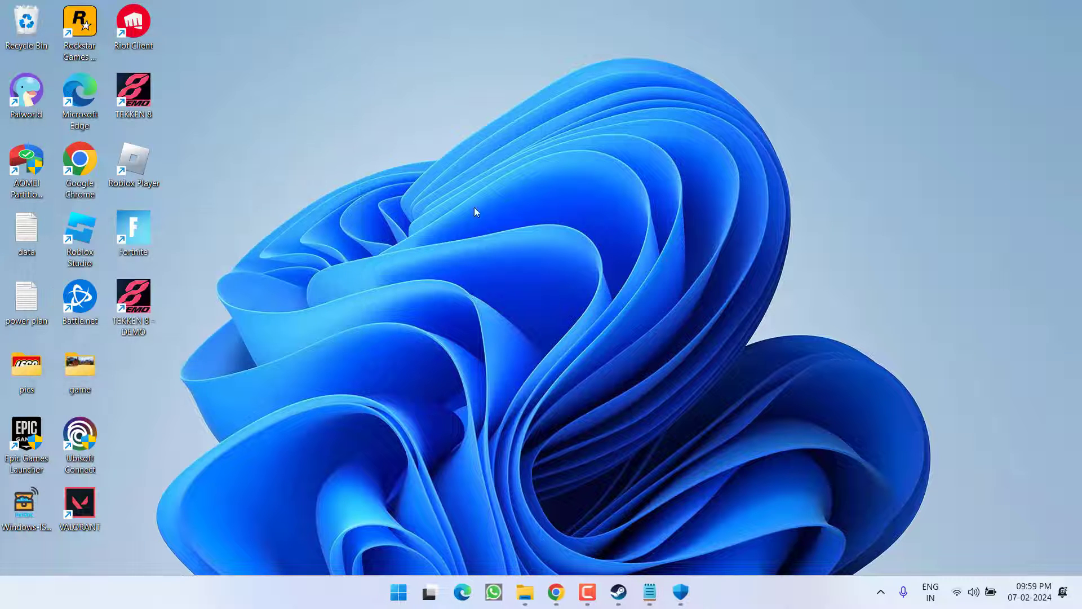
mouse_move(440, 211)
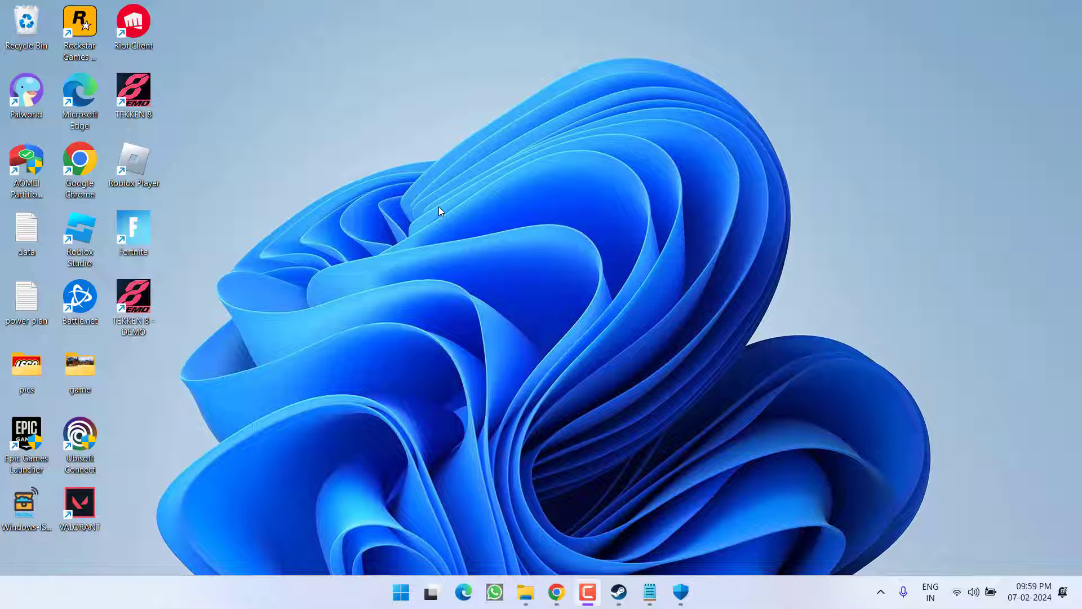
mouse_move(386, 283)
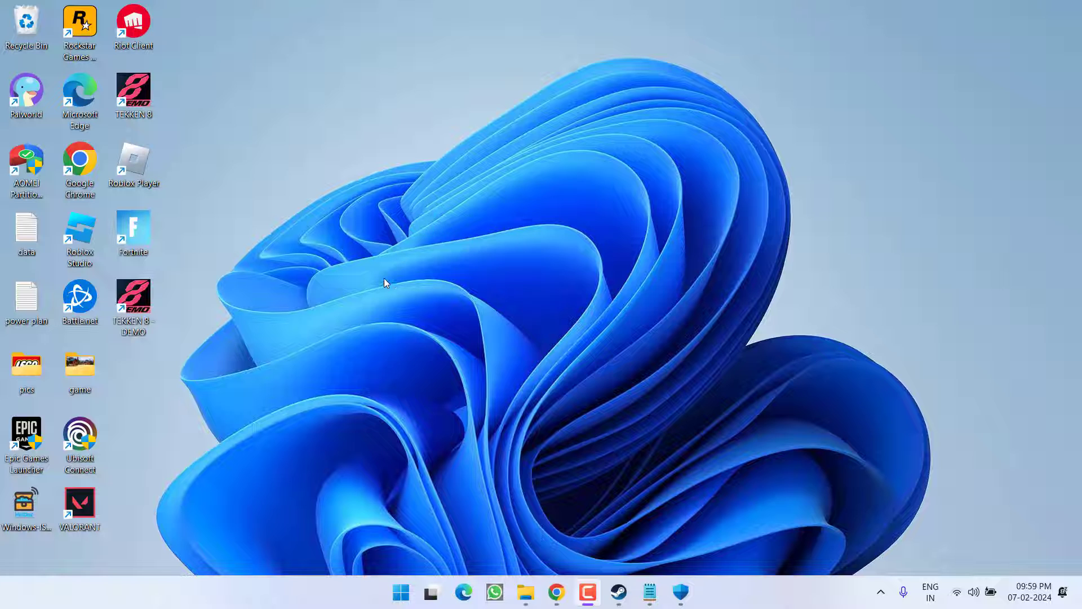
Launch the Registry Editor via Run (regedit)
right_click(400, 592)
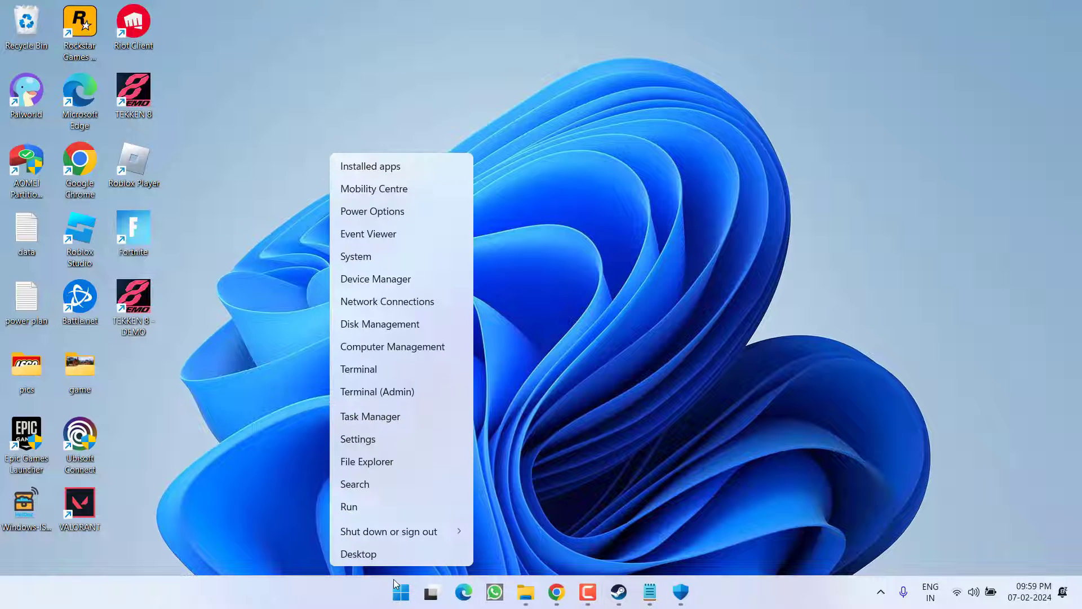
click(349, 506)
text(regedit)
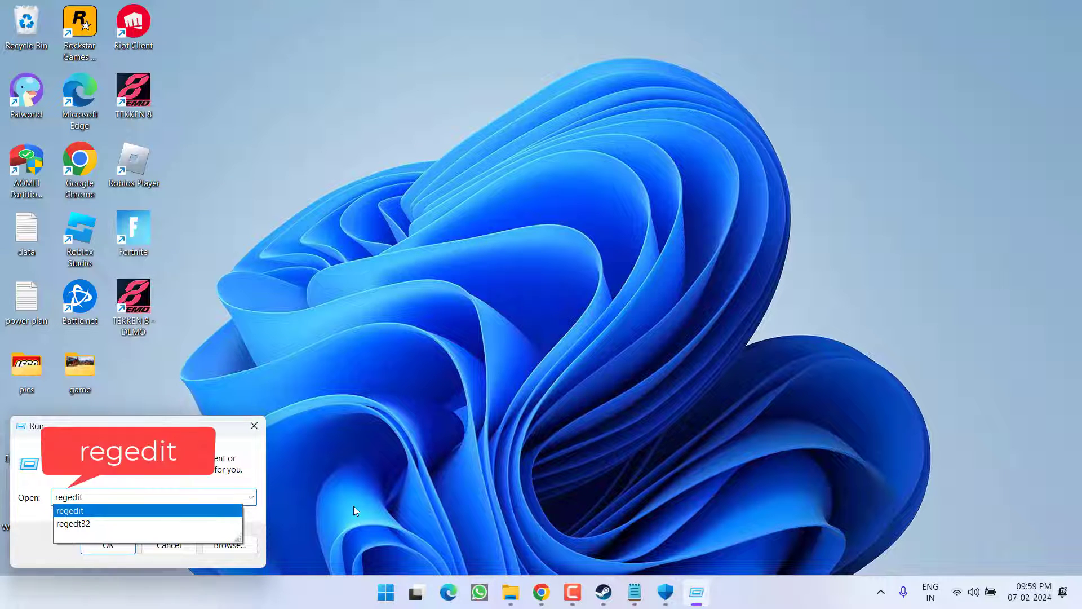
click(108, 545)
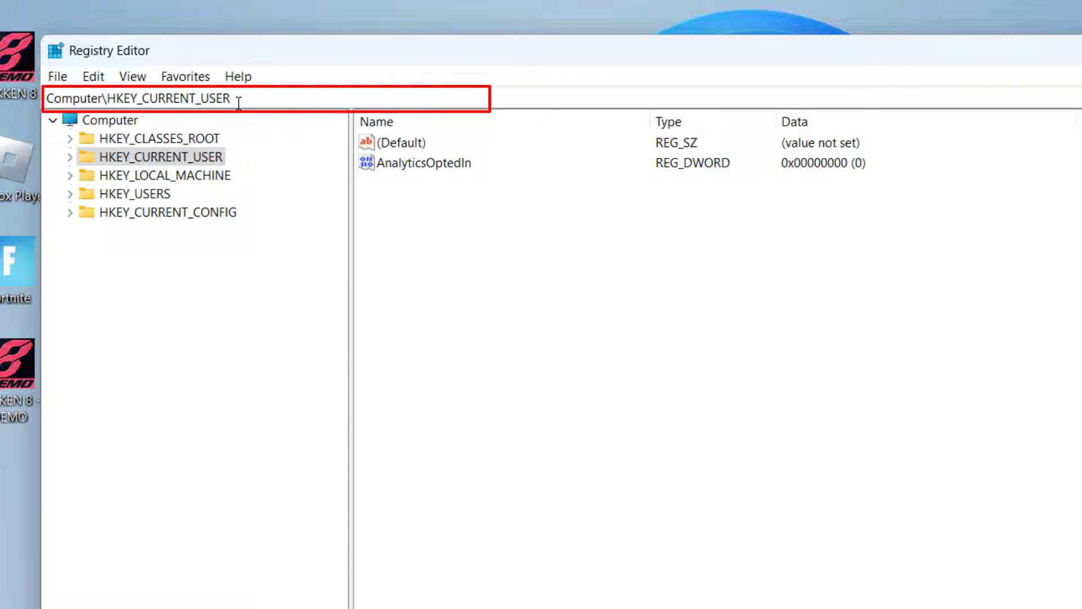
Go to HKLM\SYSTEM\CurrentControlSet\Control\GraphicsDrivers and start adding a new DWORD value
text(Computer\HKEY_LOCAL_MACHINE\SYSTEM\CurrentControlSet\Control\GraphicsDrivers)
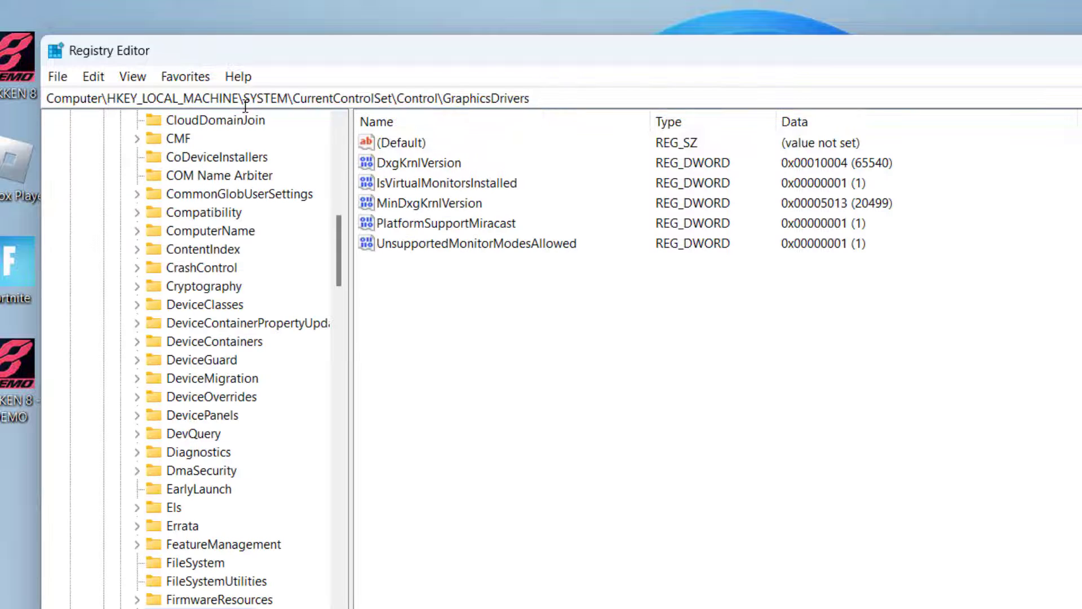
mouse_move(420, 343)
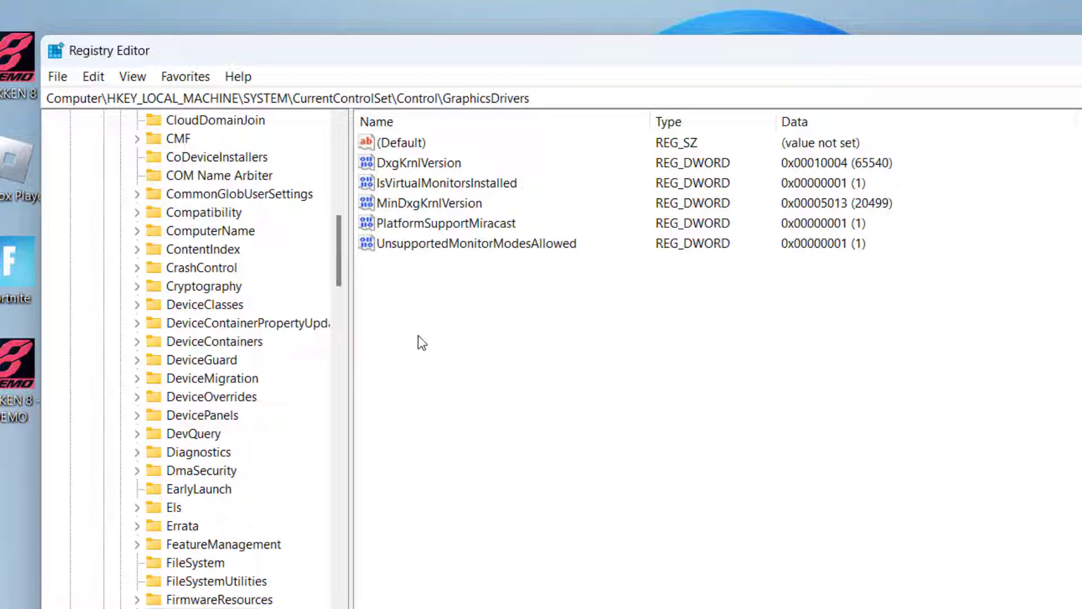
right_click(422, 342)
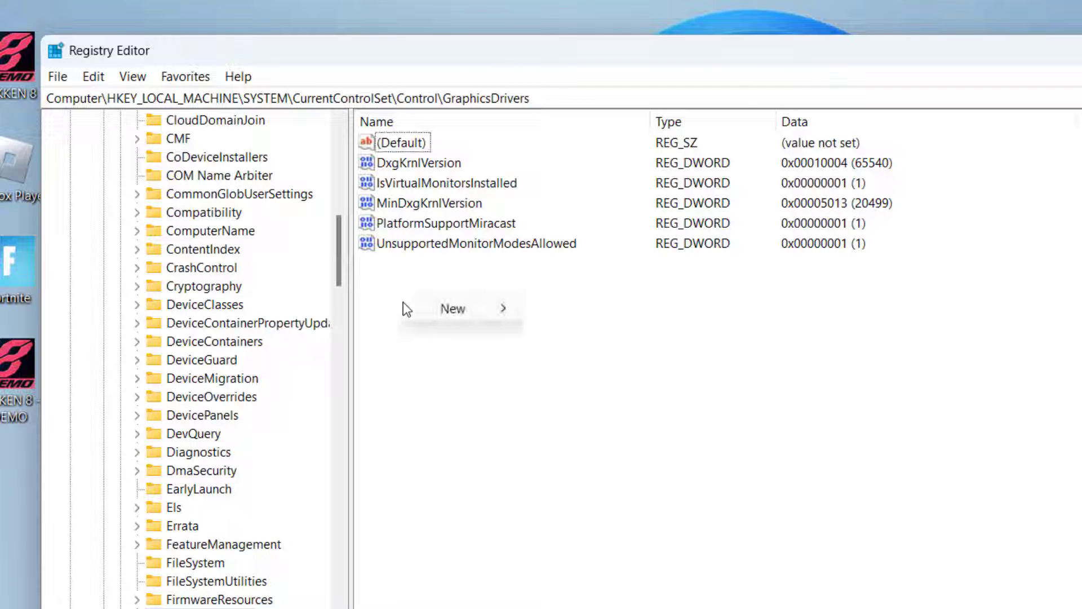
mouse_move(595, 389)
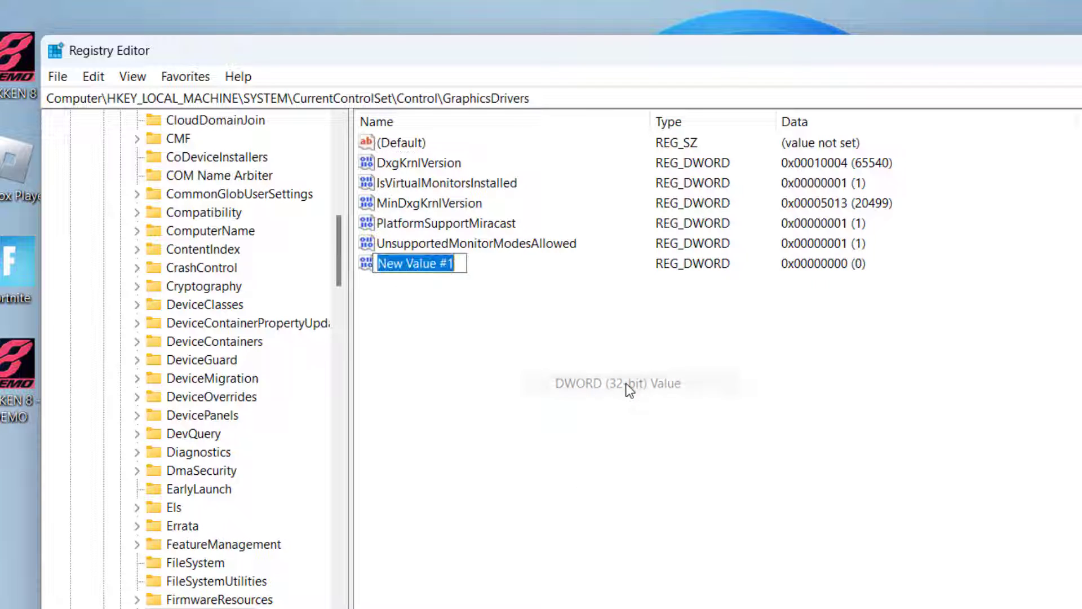
Name the value TdrDelay, set its data to 10, and close Registry Editor
text(TdrDelay)
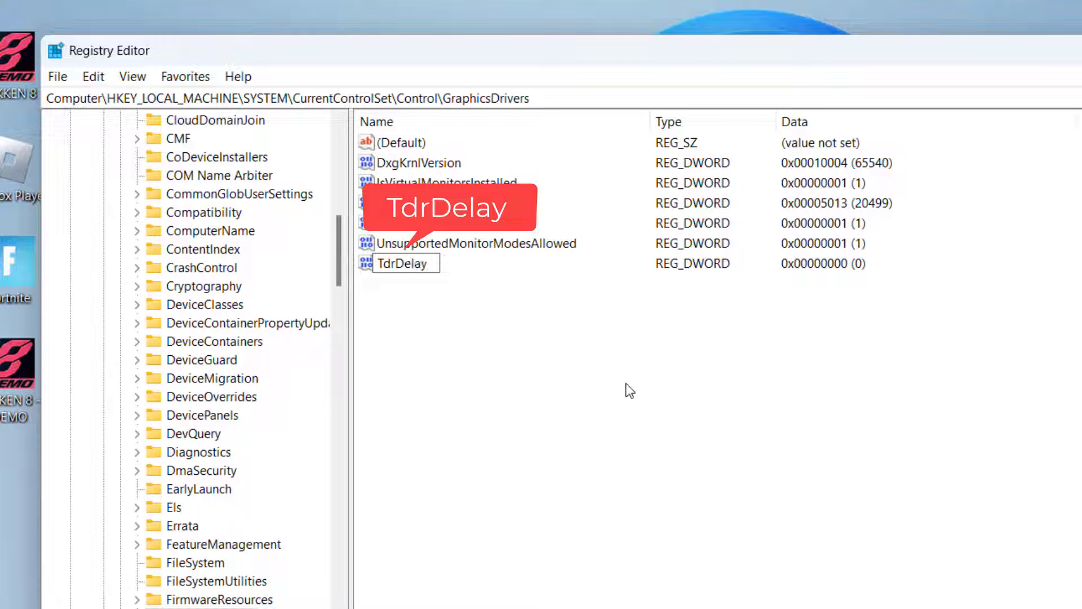
double_click(406, 263)
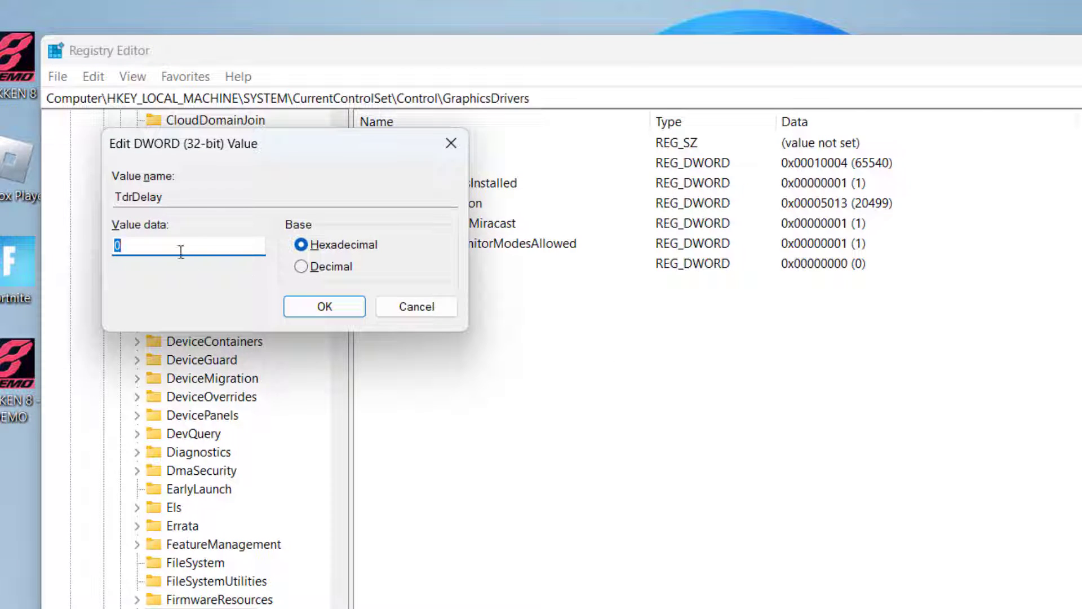
text(10)
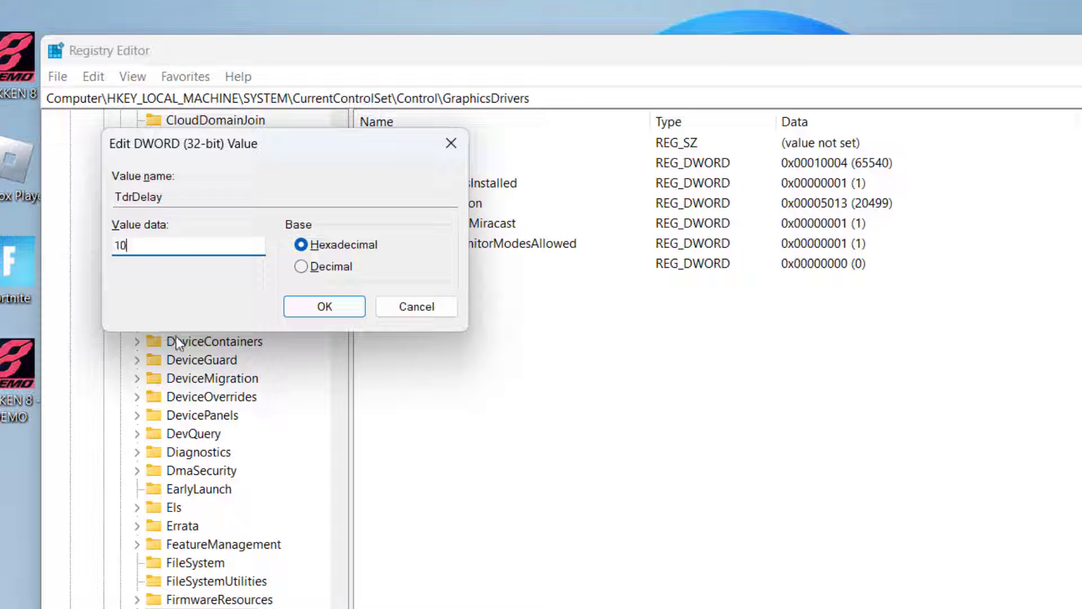
click(323, 307)
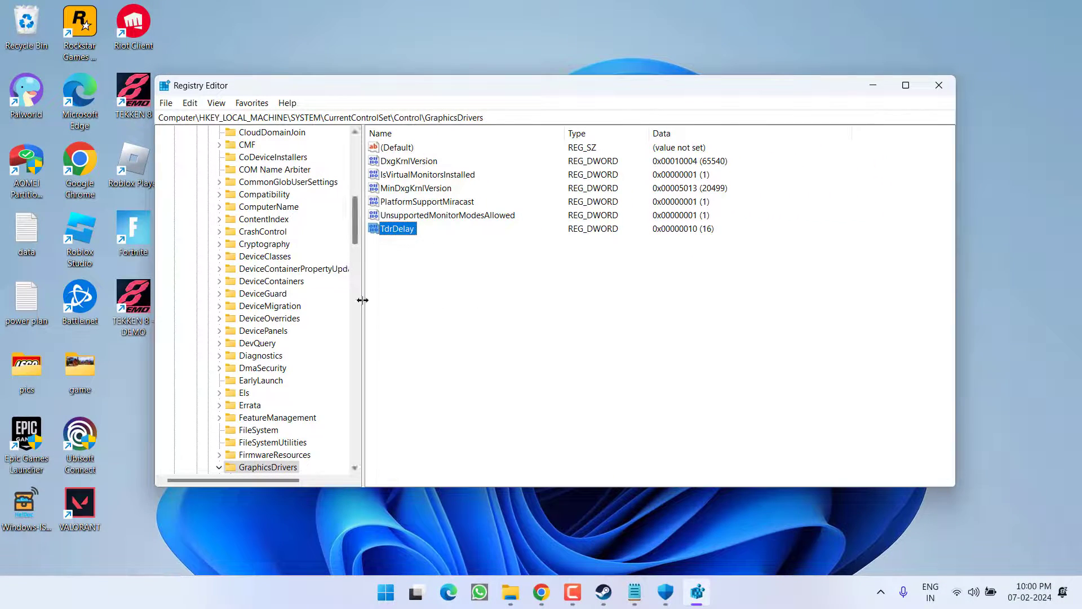
click(938, 84)
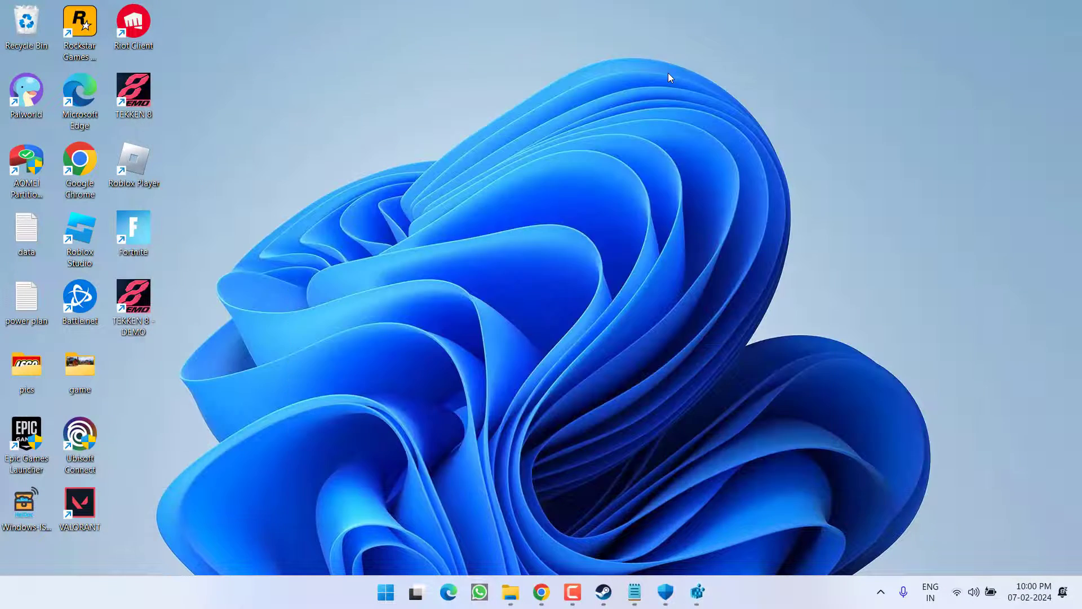